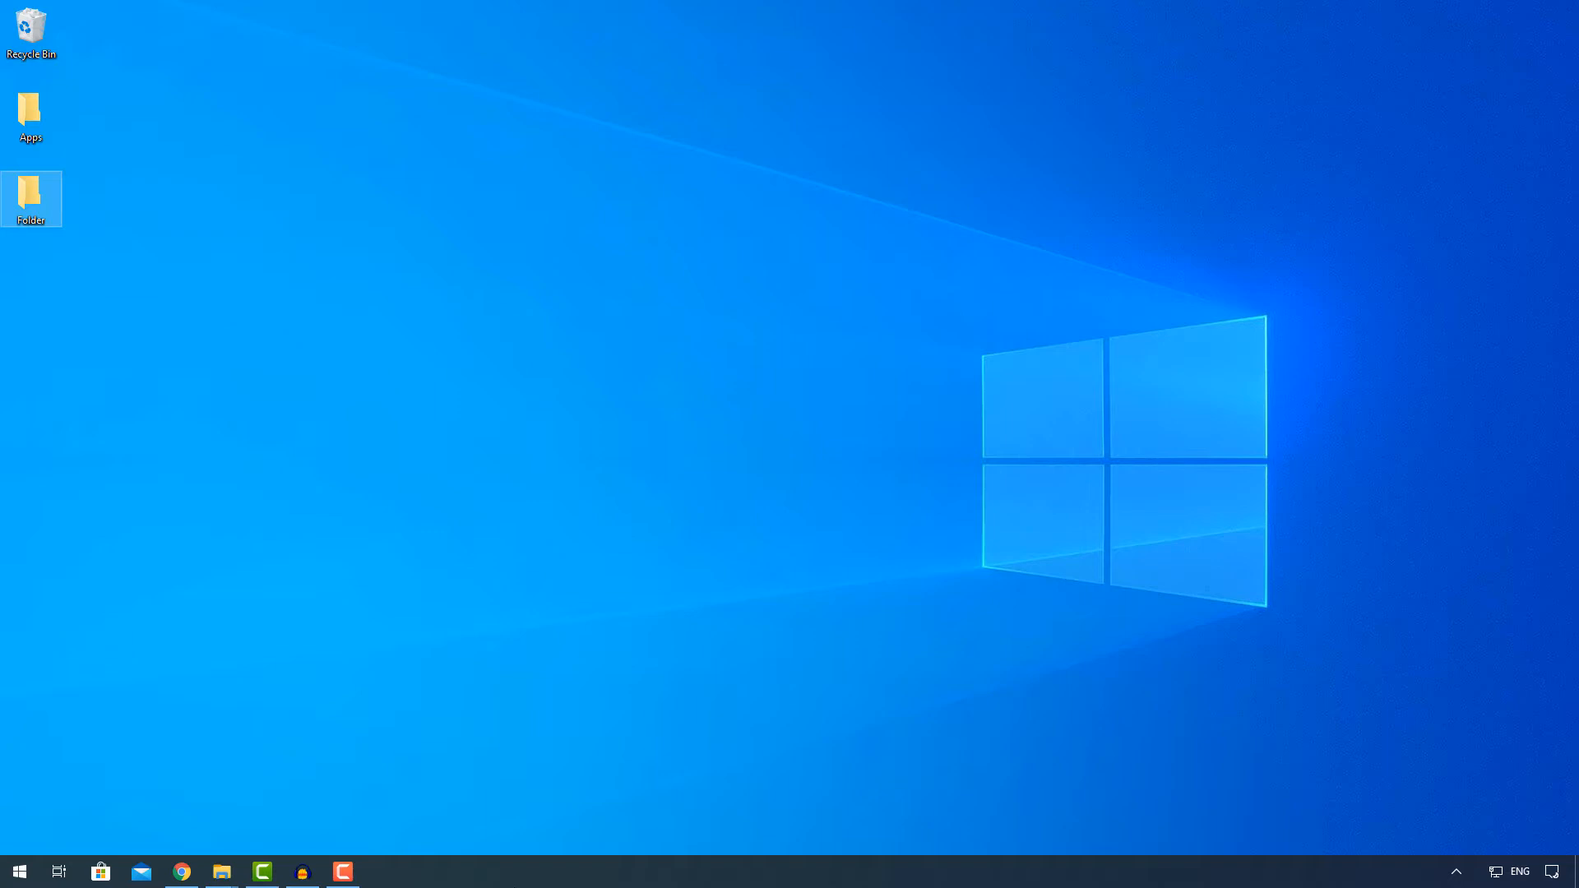
Open the desktop photo folder and select all 29 Comiccon photos (66.3 MB).
left_click(180, 872)
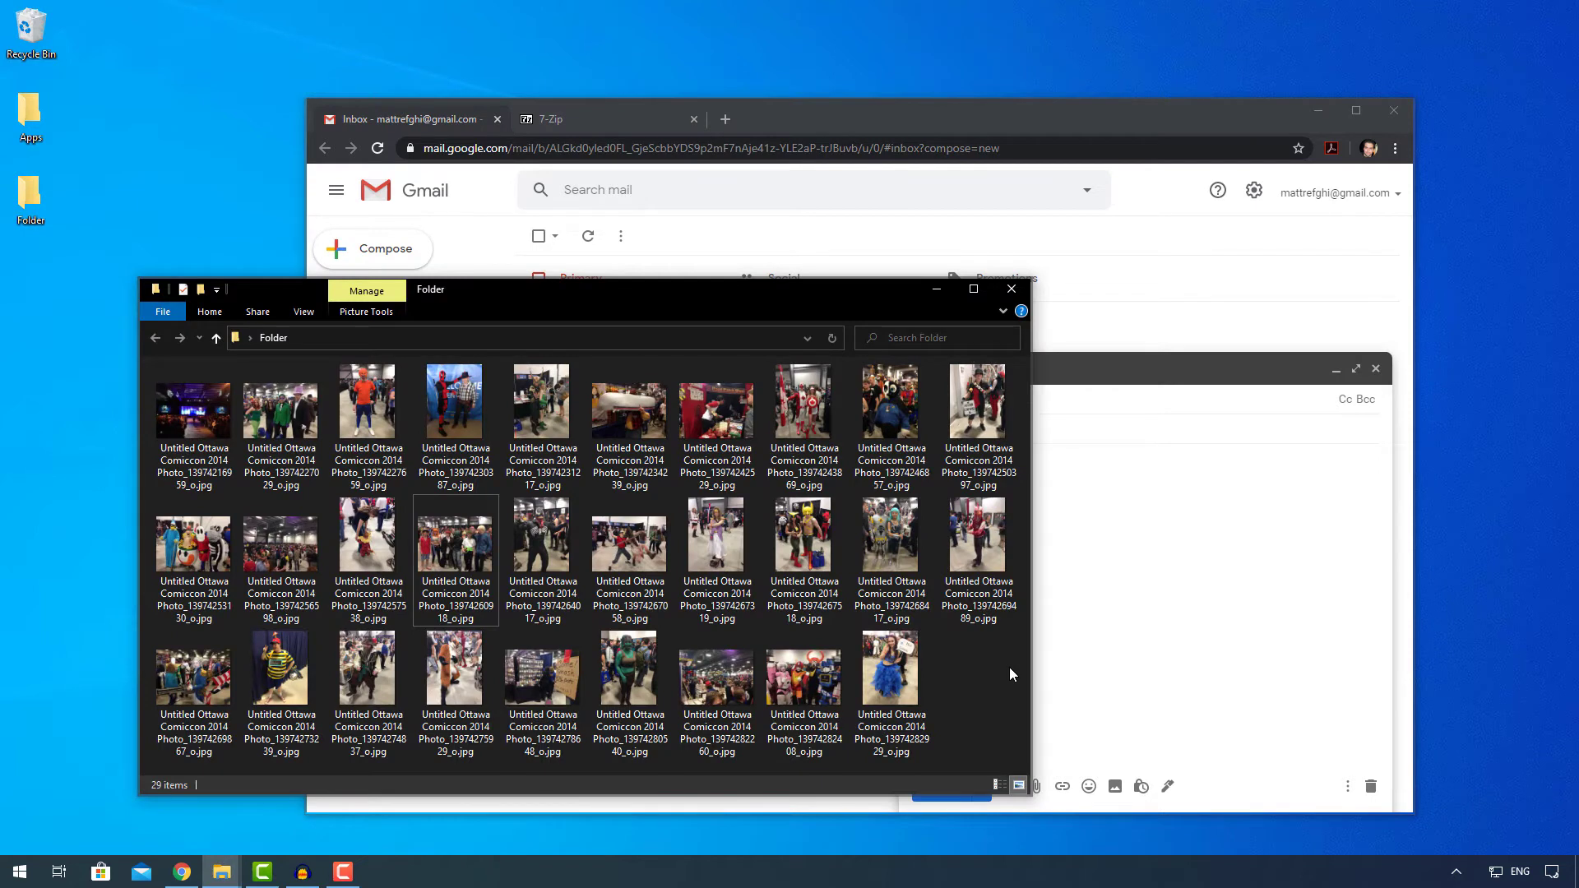
key("ctrl+a")
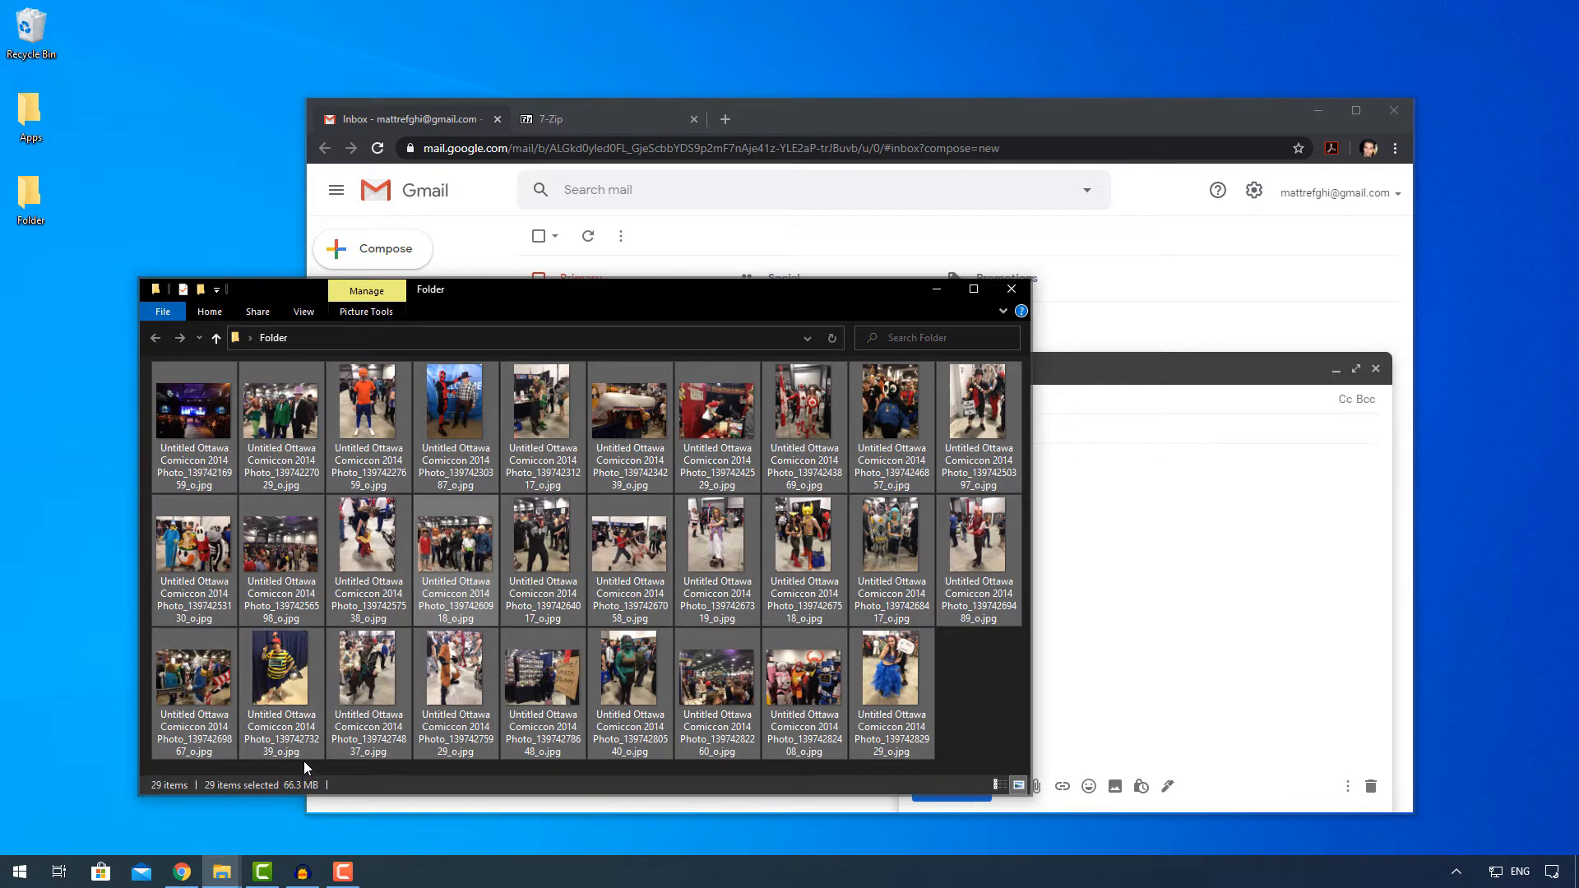
mouse_move(551, 124)
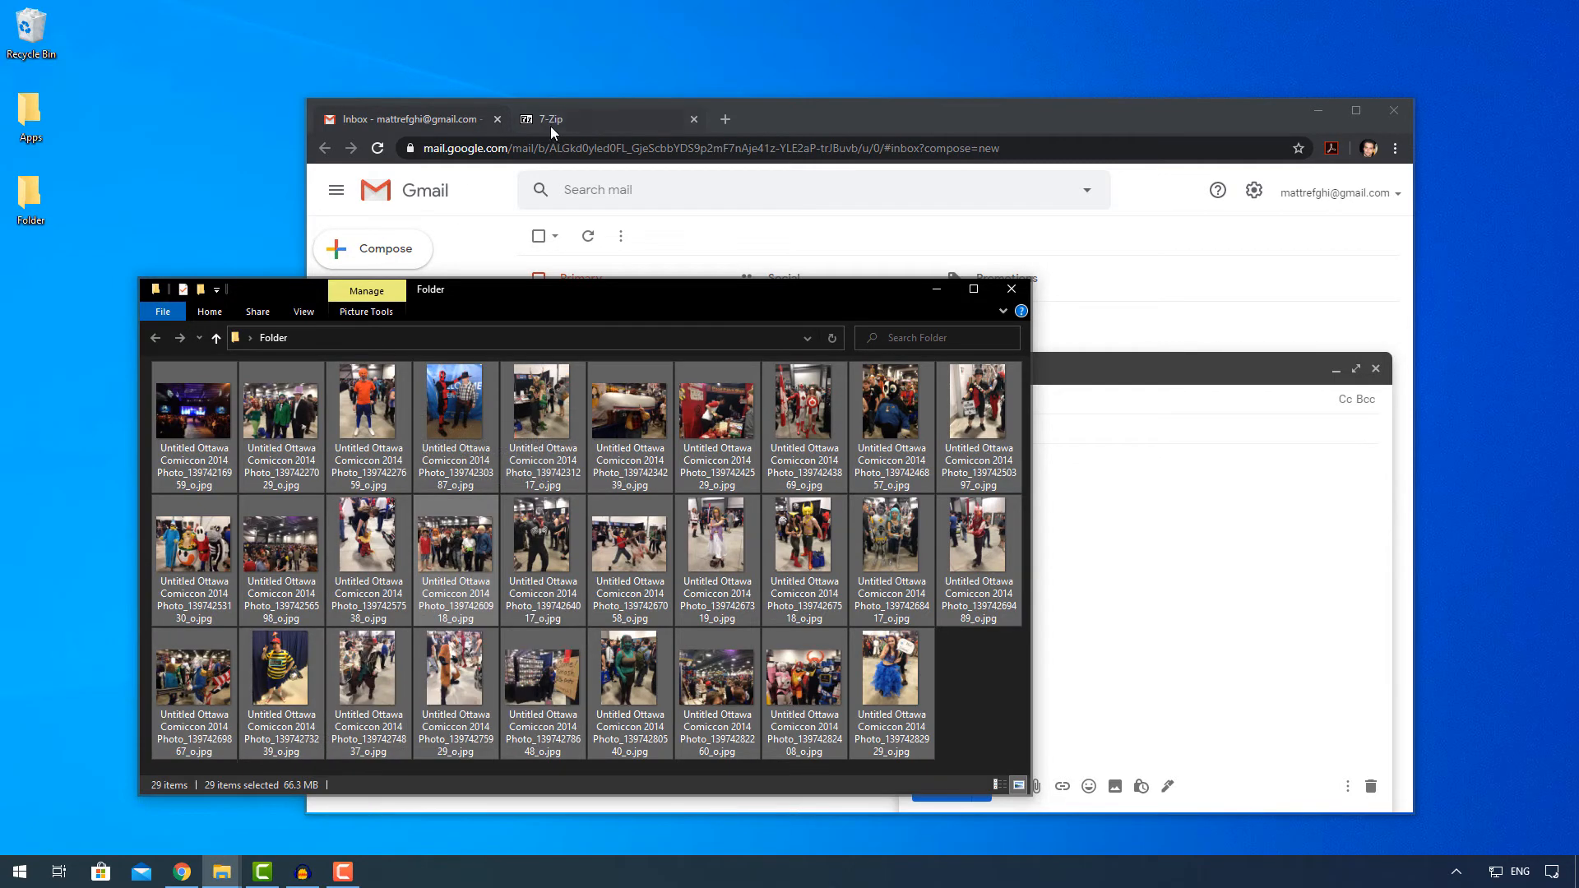
left_click(554, 118)
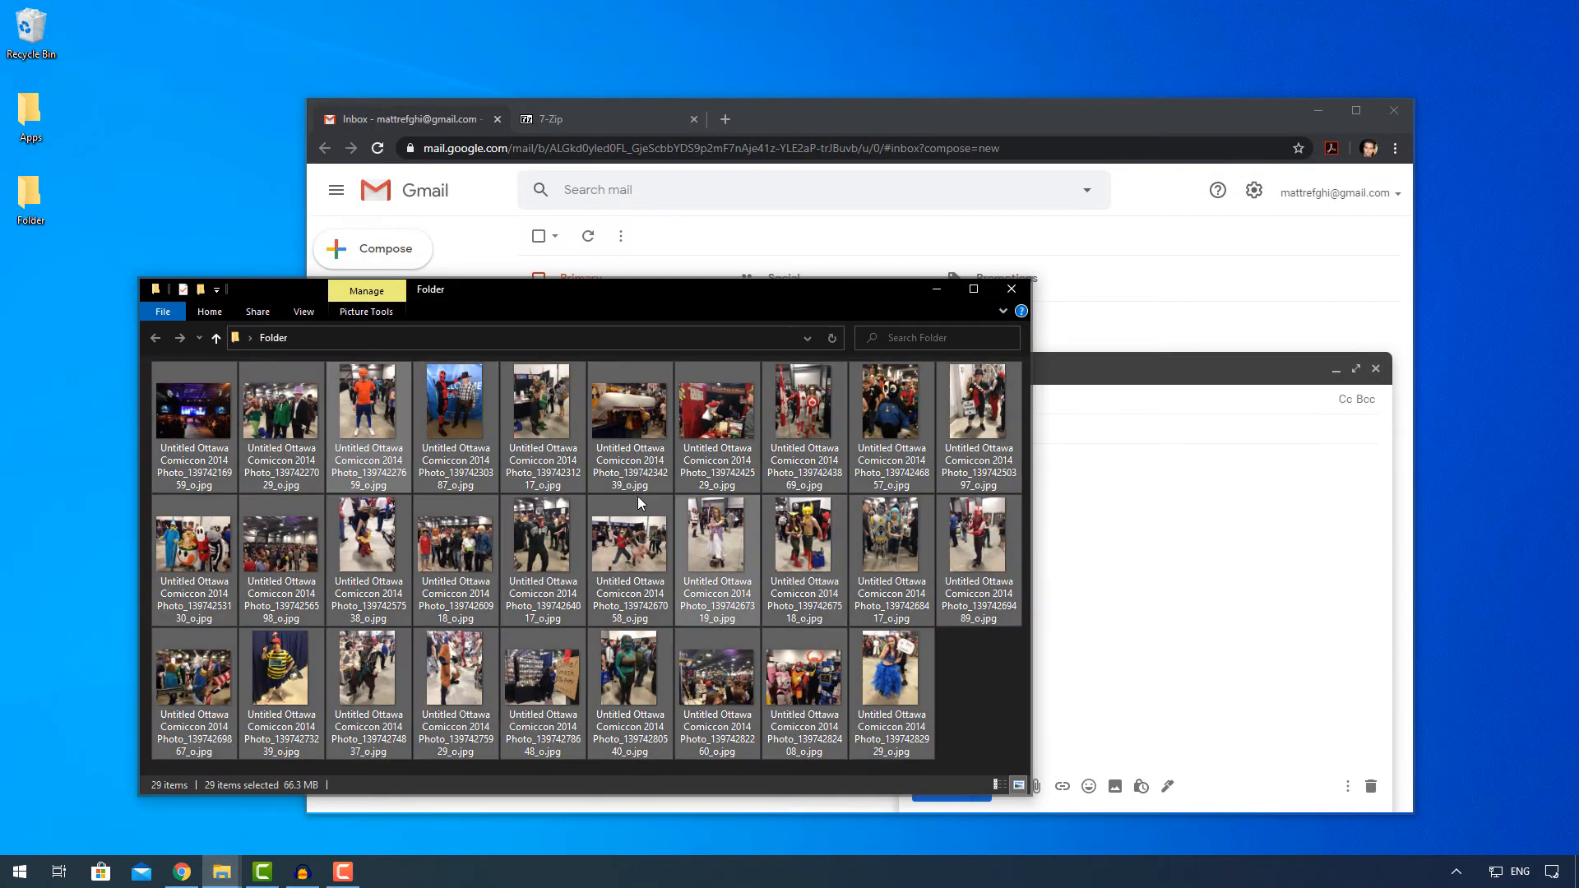
mouse_move(398, 409)
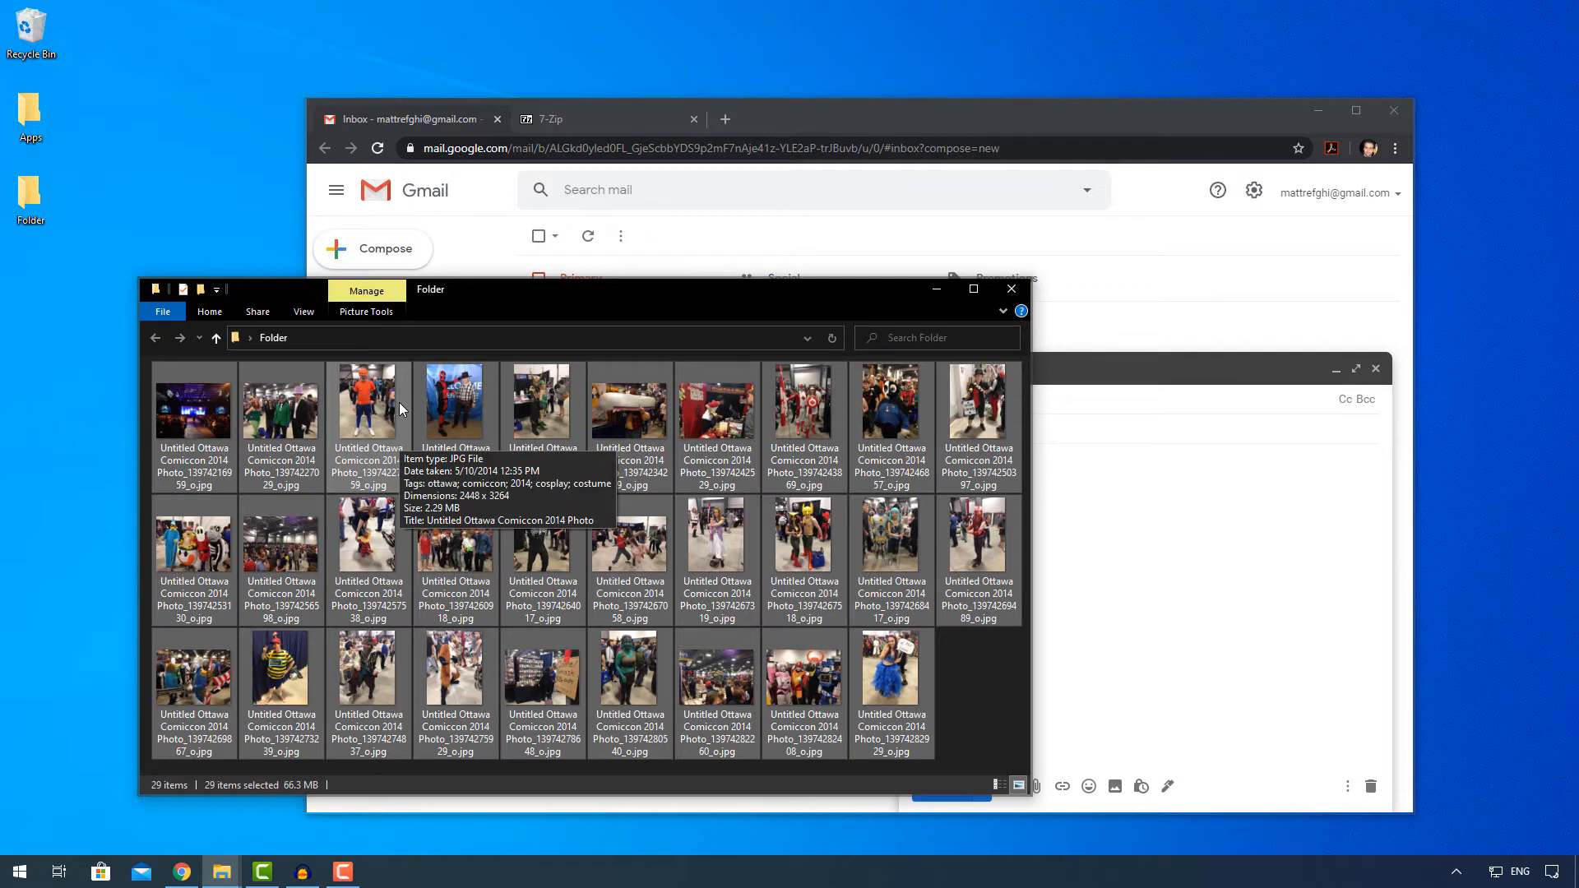
mouse_move(400, 410)
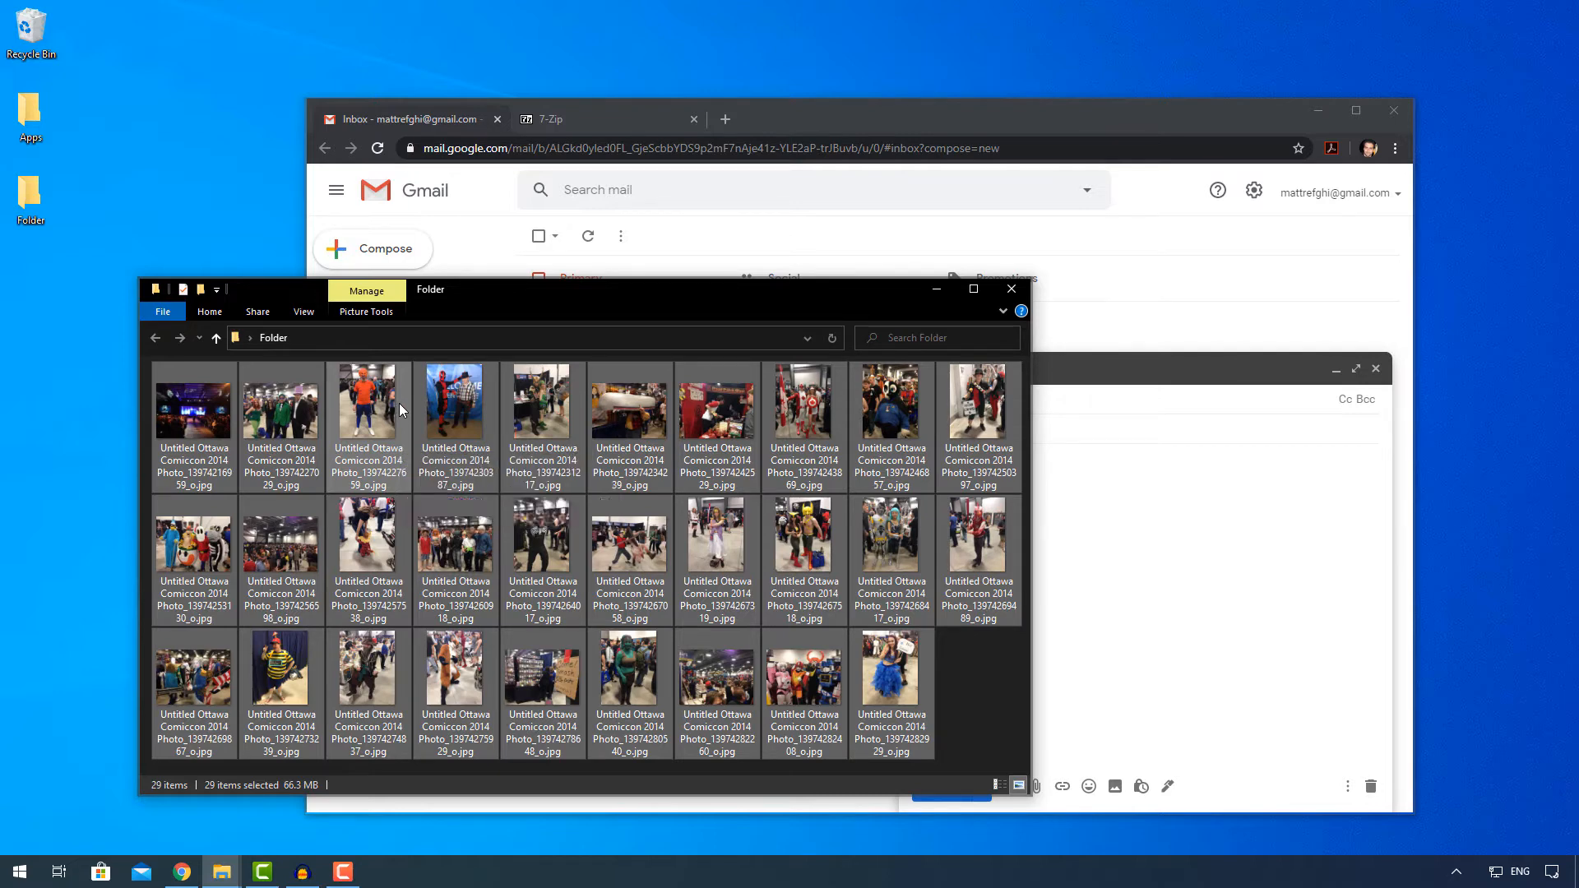
Choose 7-Zip's Add to archive for the selected photos, targeting Folder.zip.
right_click(368, 403)
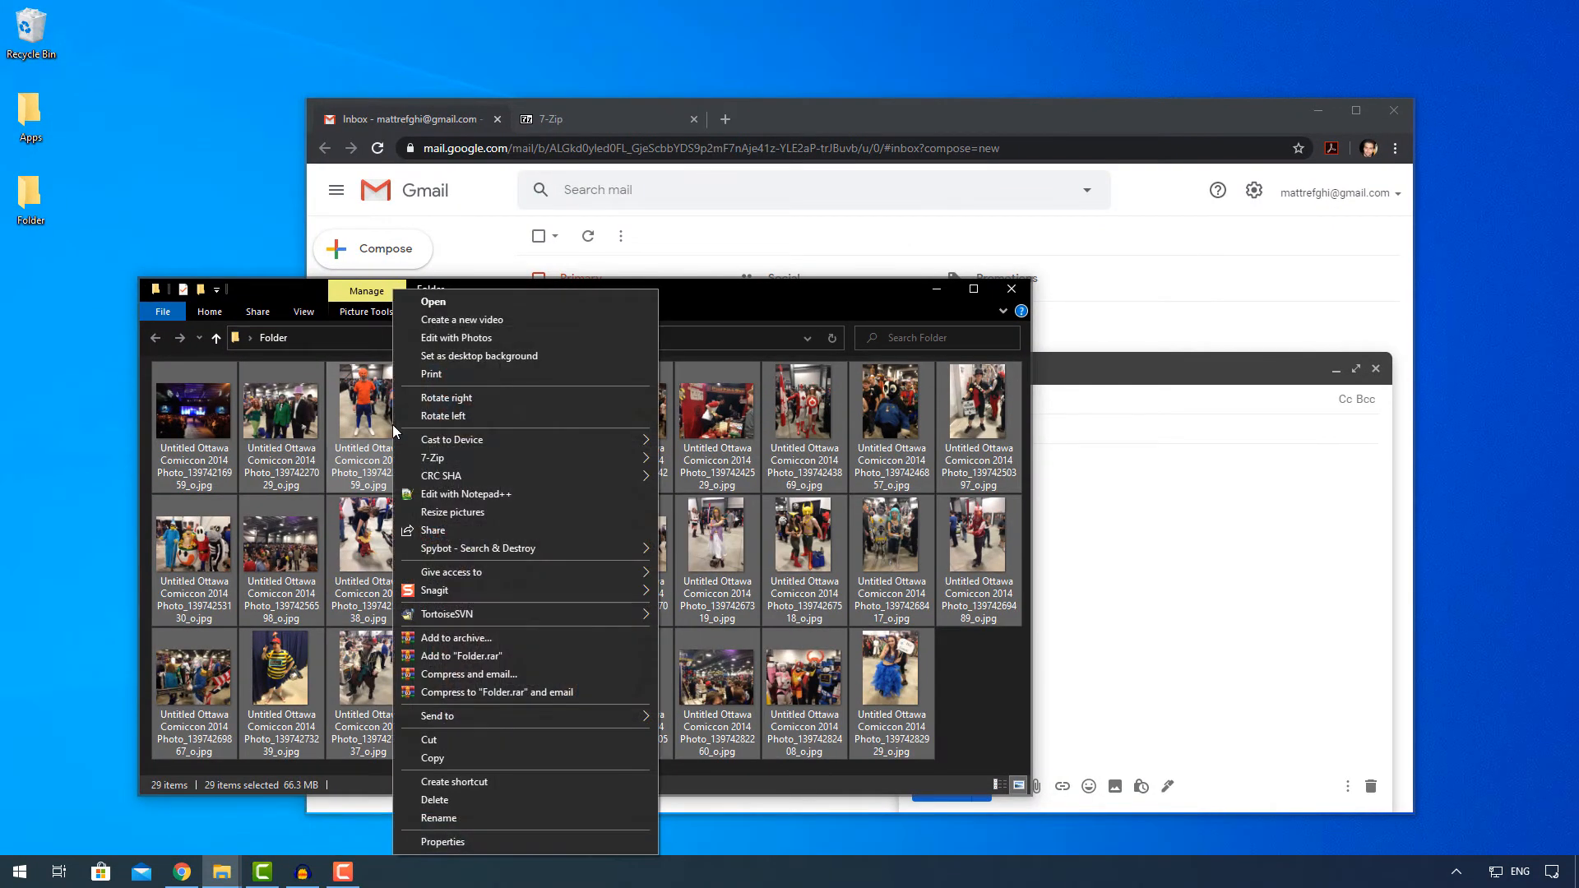
left_click(454, 637)
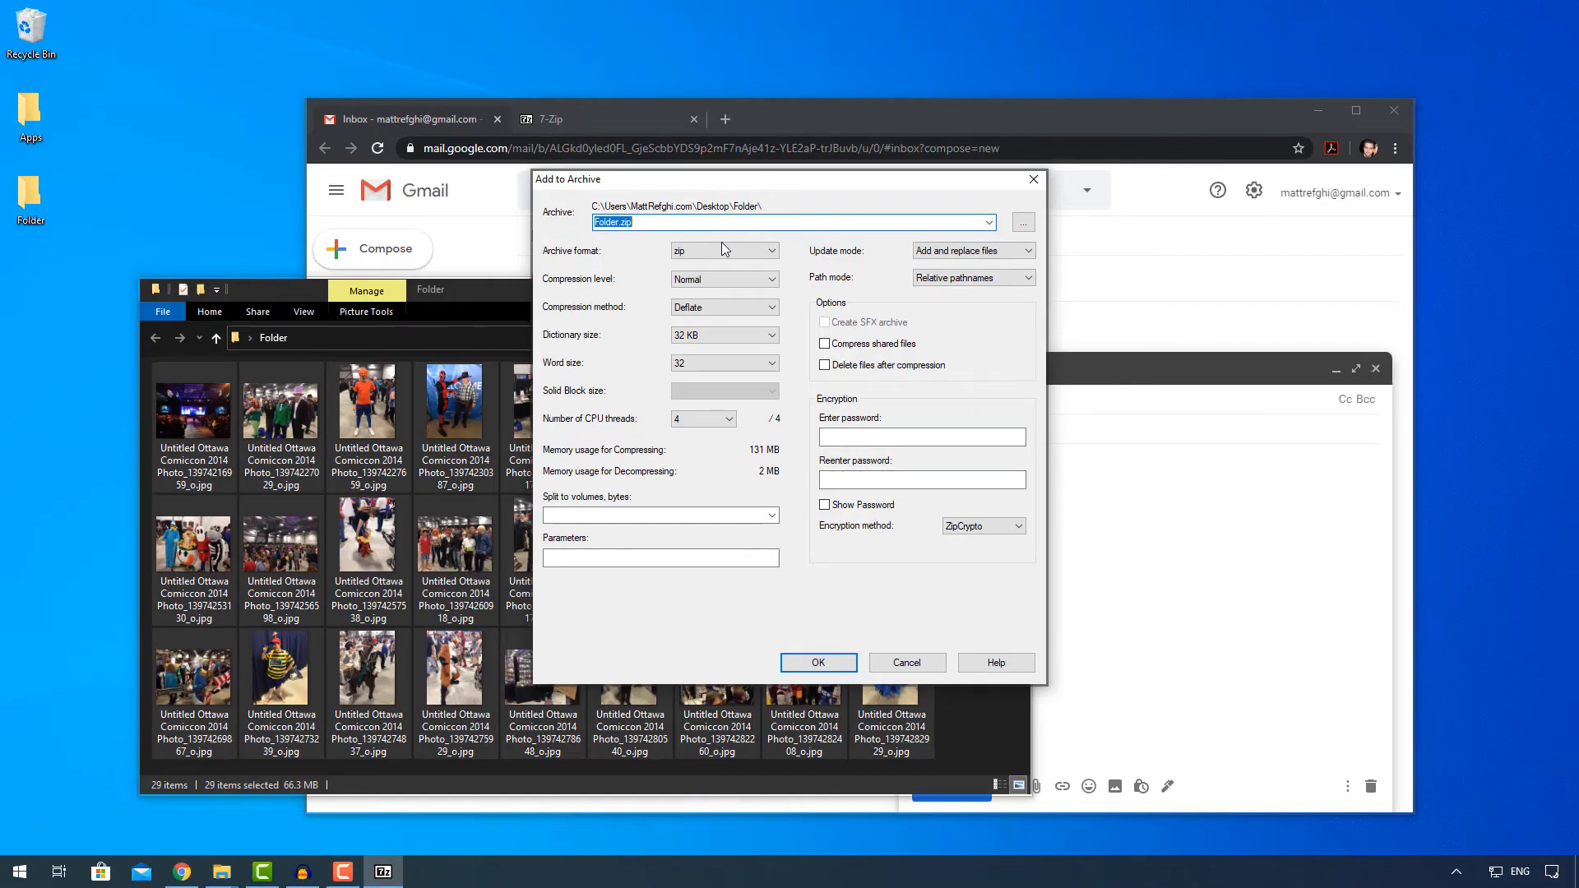
Create a zip archive of the photos split into 24M volumes (Folder.zip.001–.003).
left_click(772, 250)
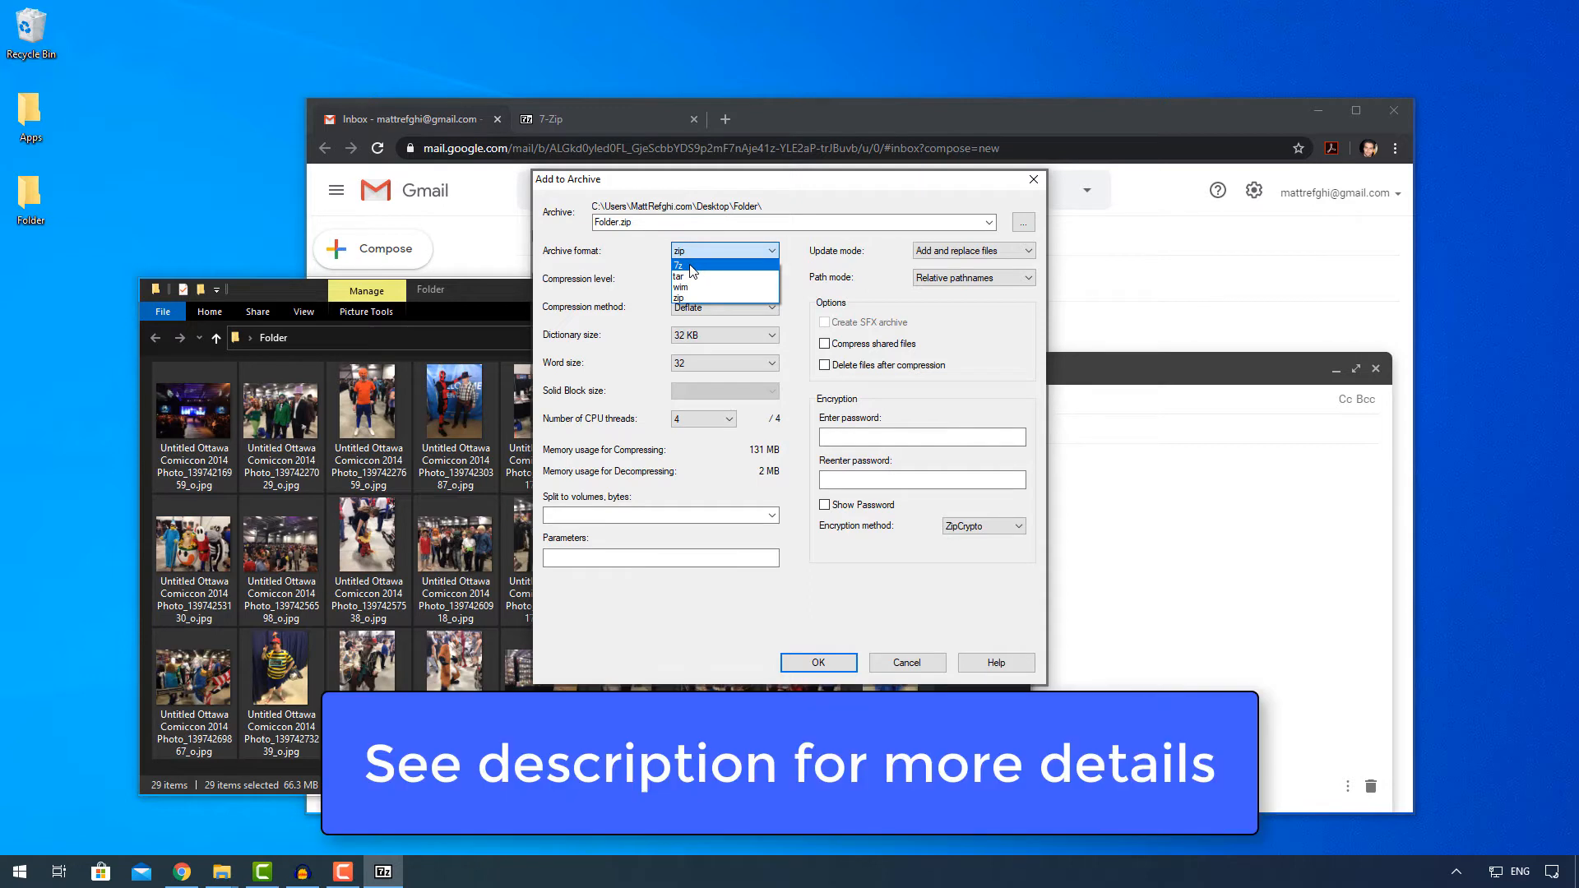
mouse_move(683, 299)
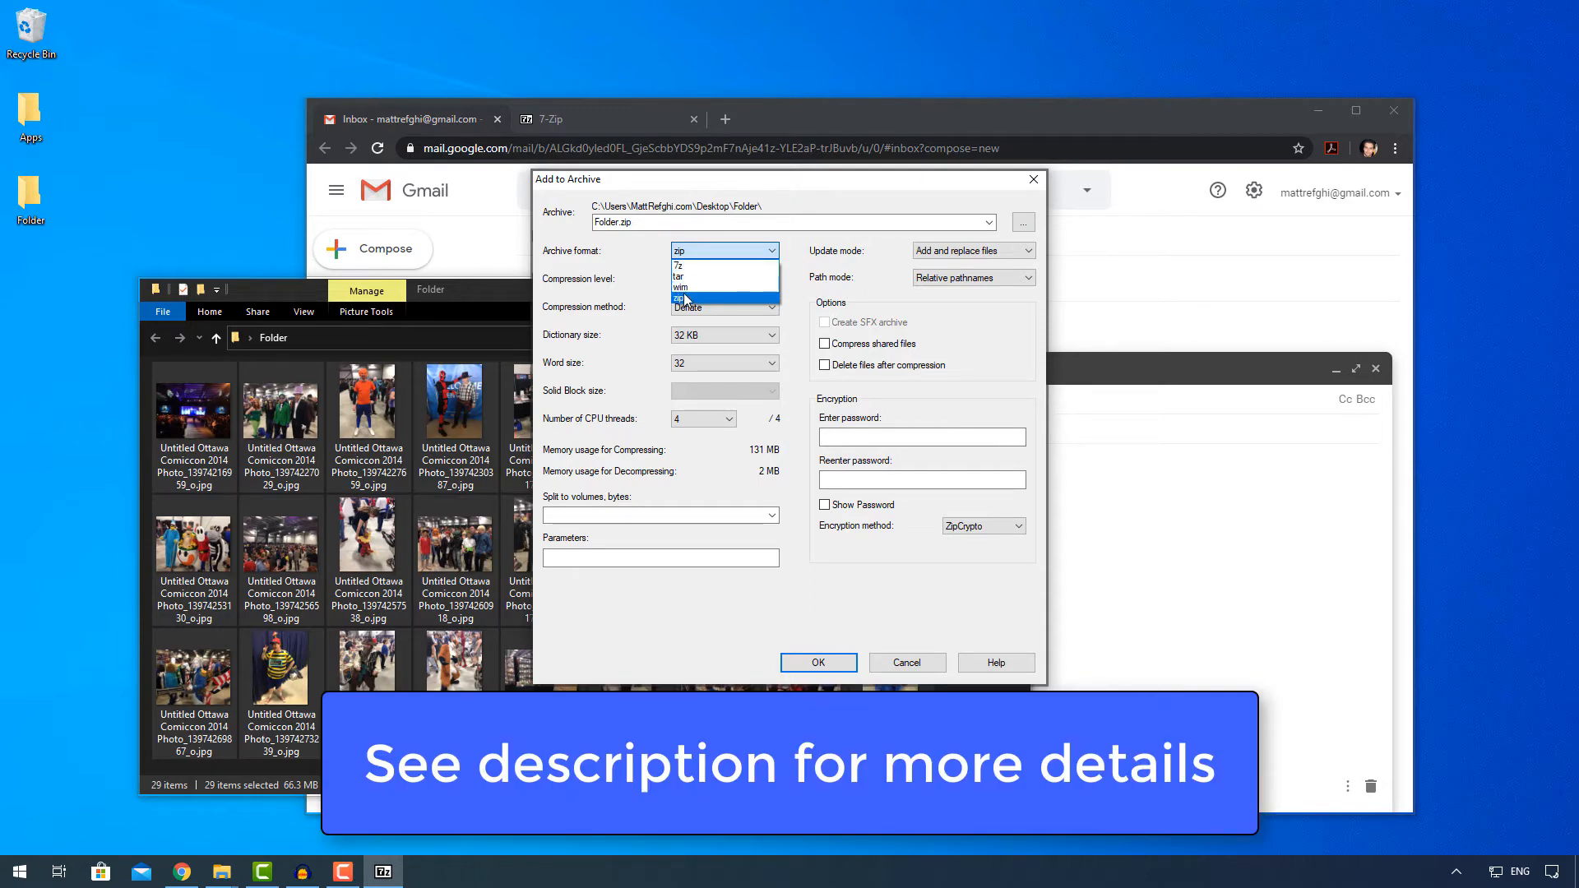
left_click(690, 299)
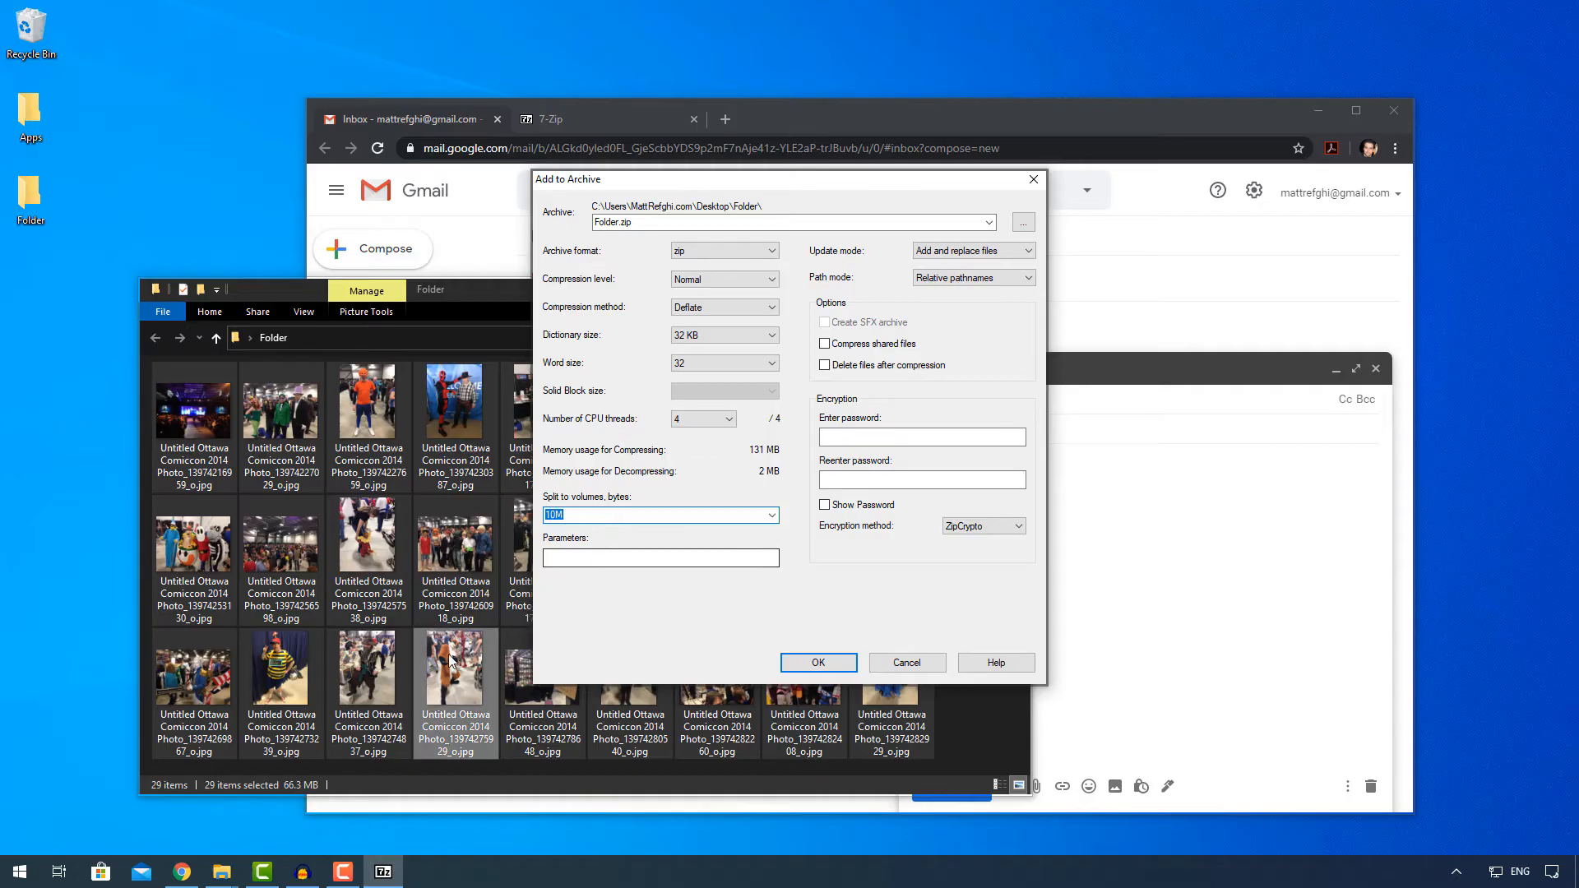
mouse_move(313, 793)
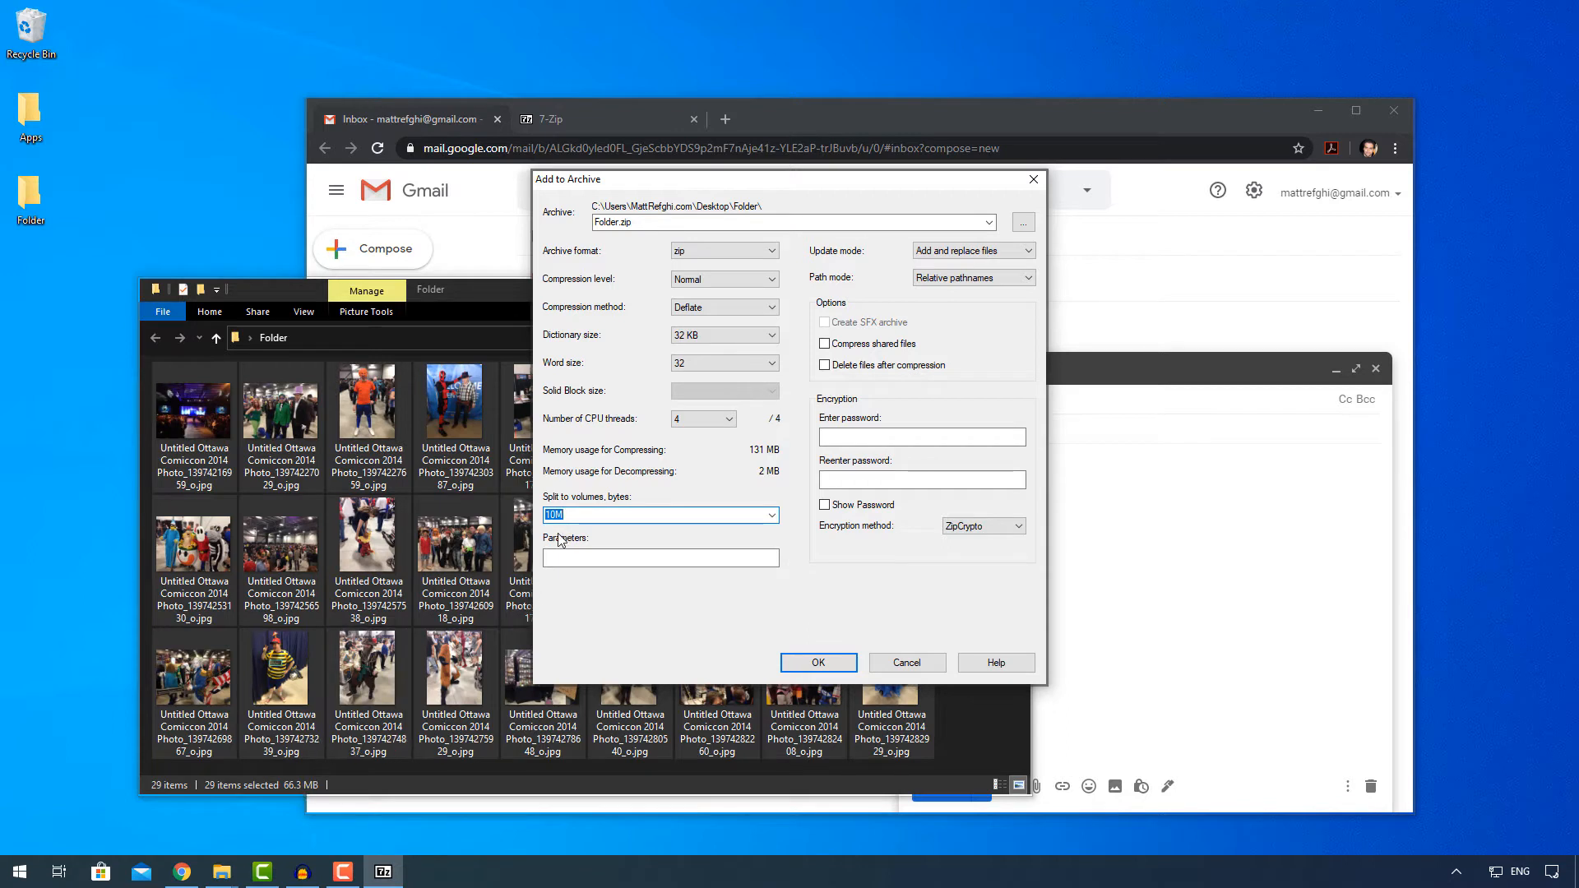
left_click(770, 515)
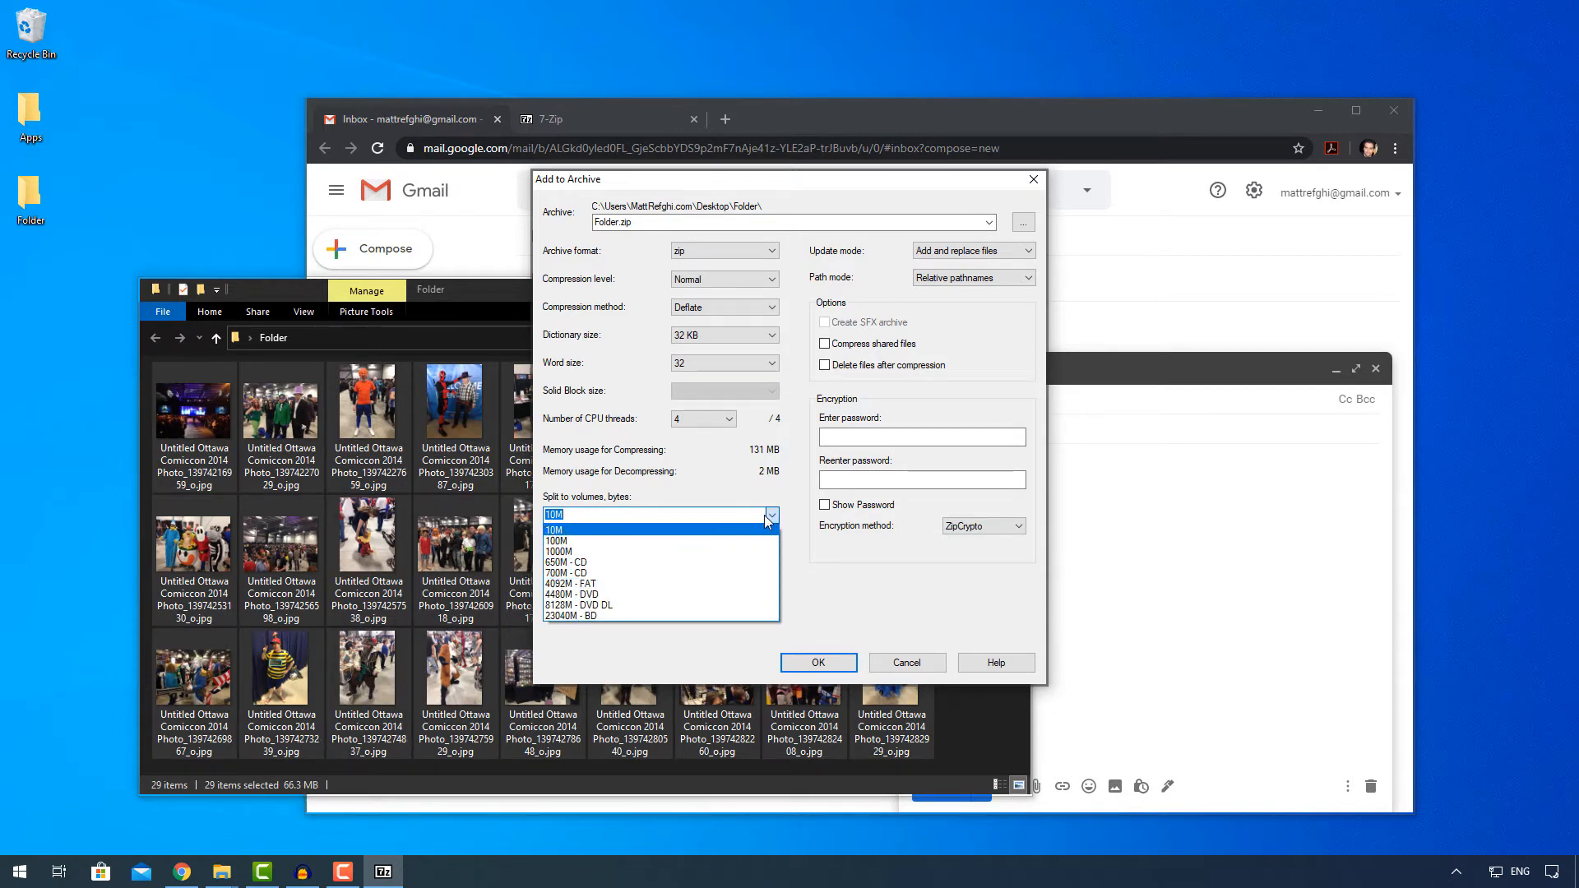
mouse_move(669, 605)
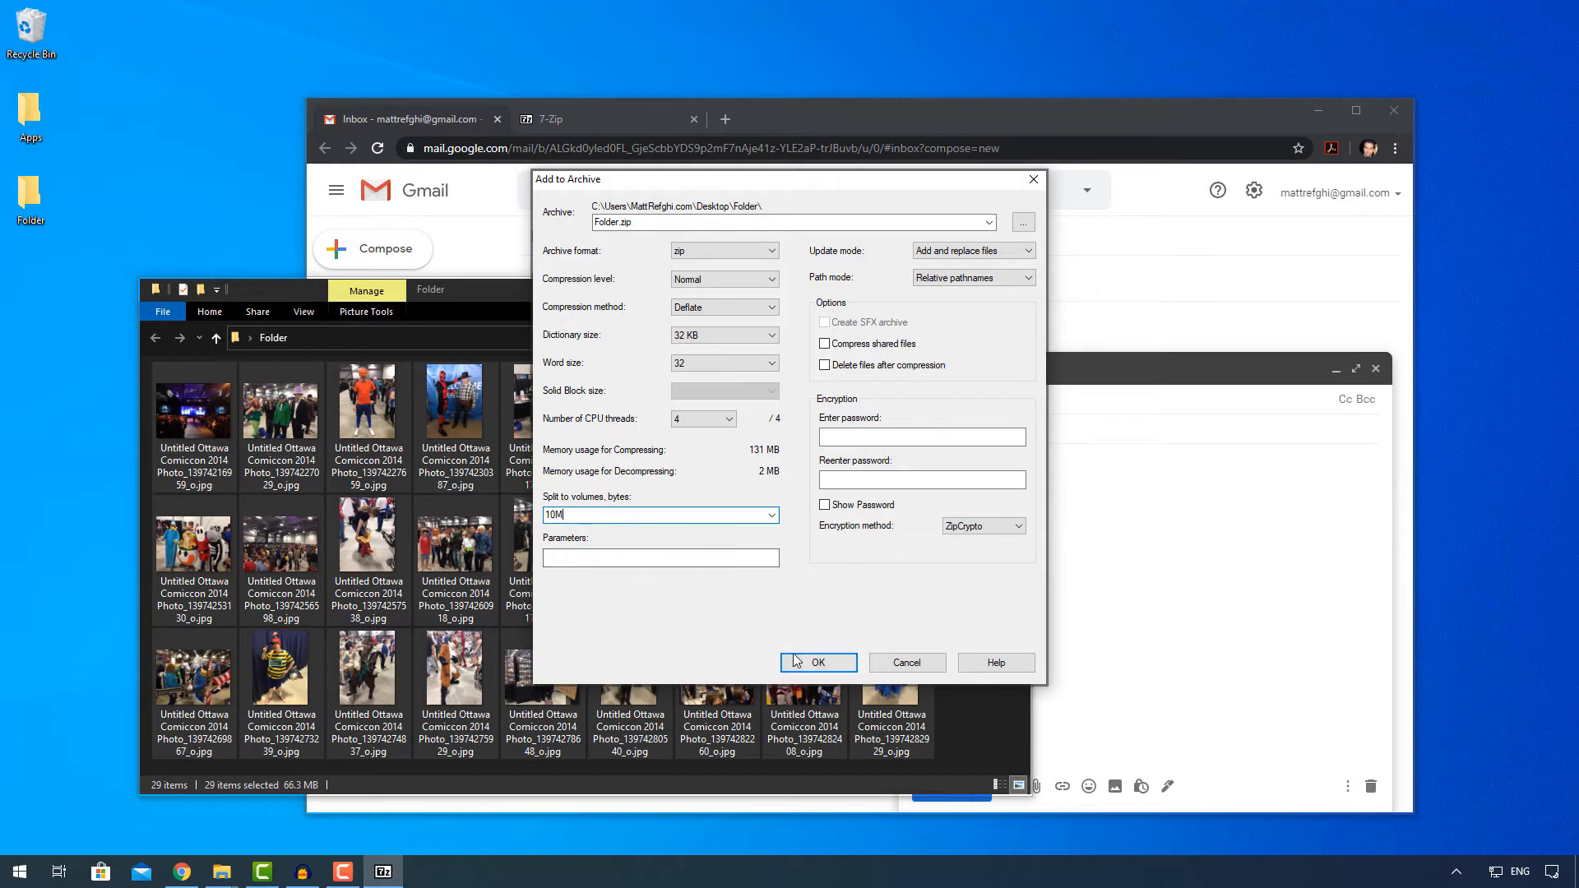
mouse_move(740, 619)
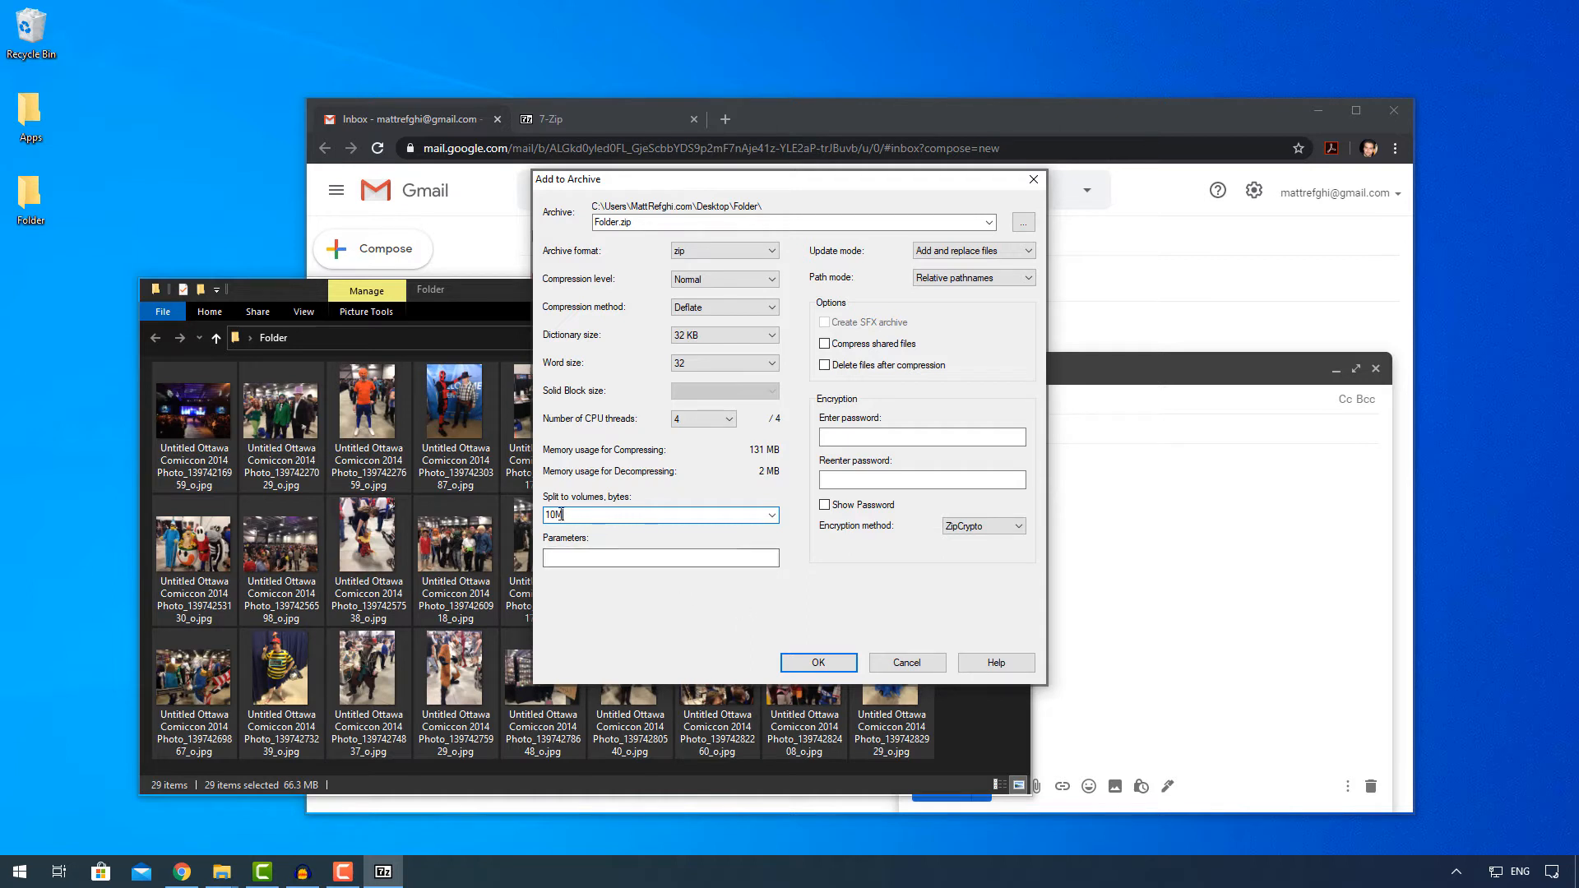
mouse_move(610, 535)
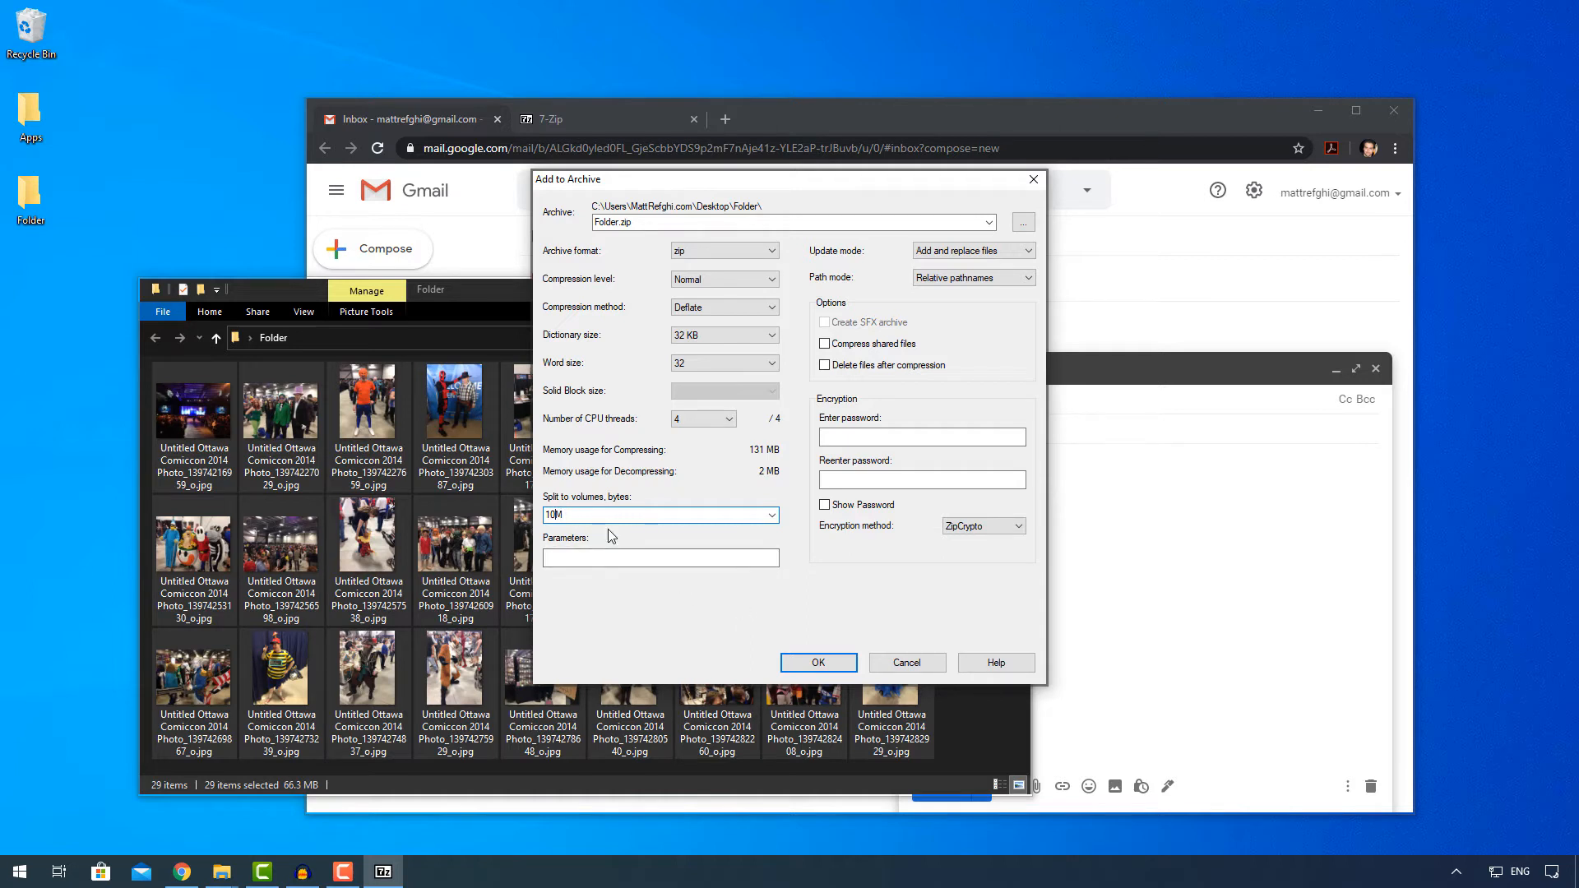
key("Backspace")
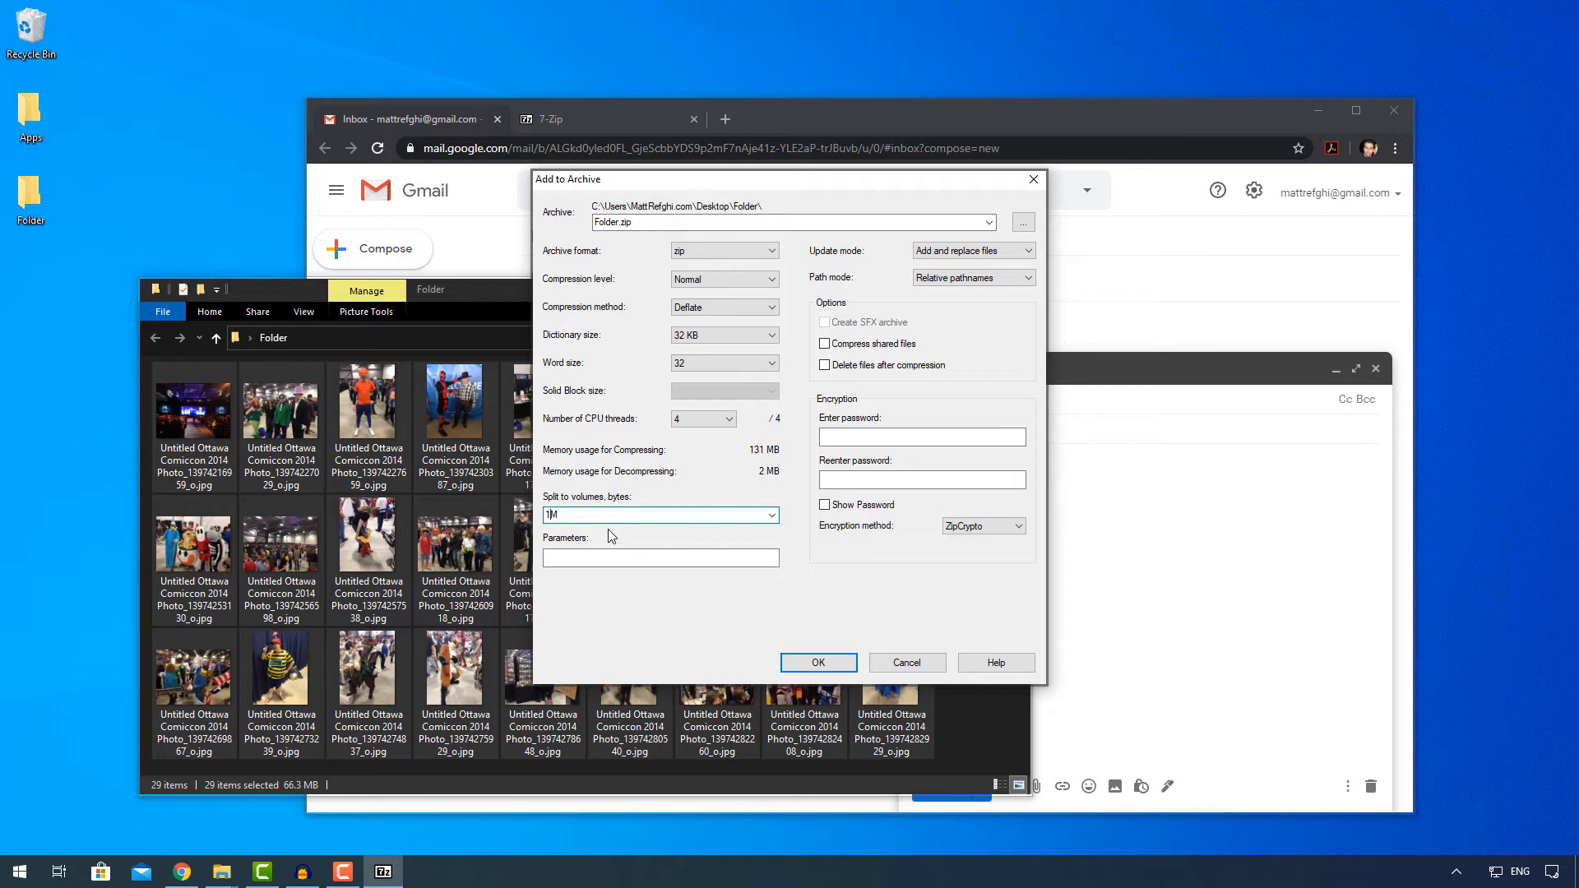
type("24M")
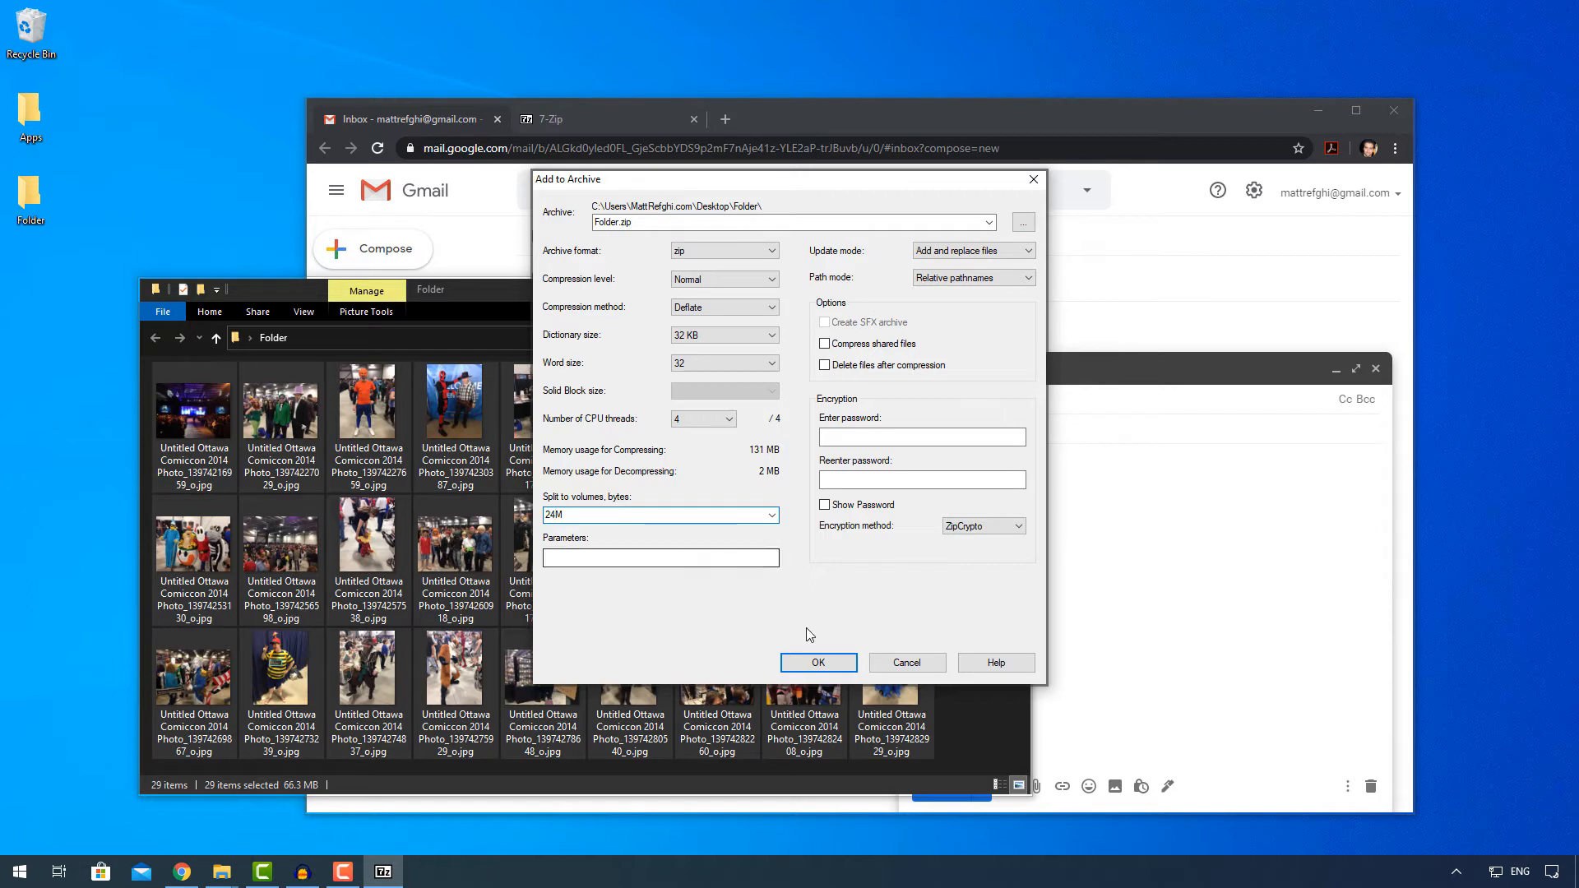
left_click(772, 515)
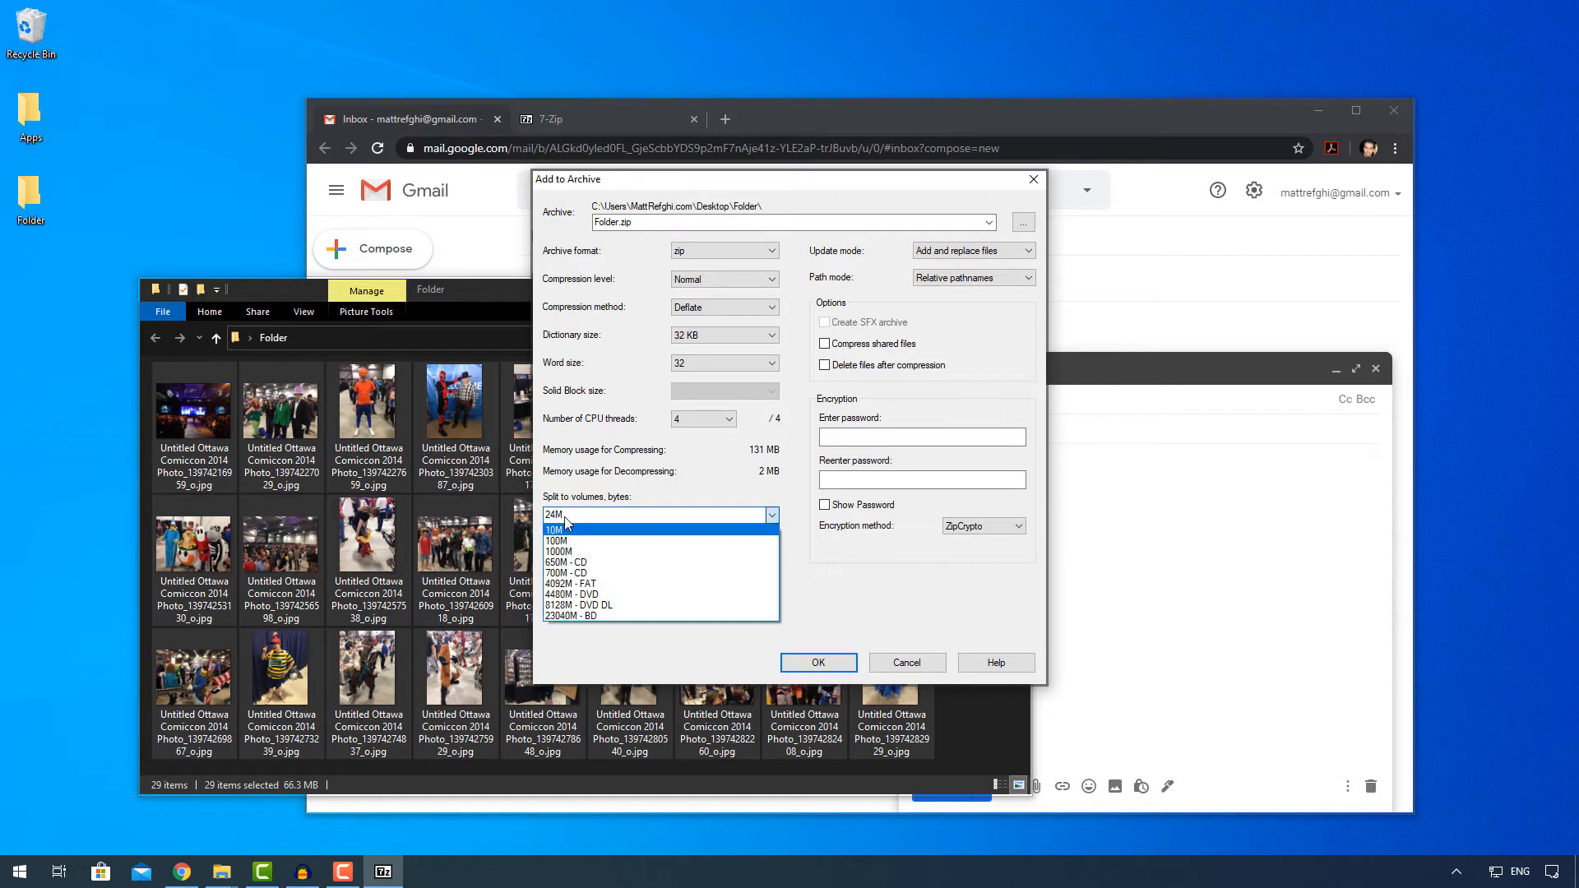
mouse_move(566, 537)
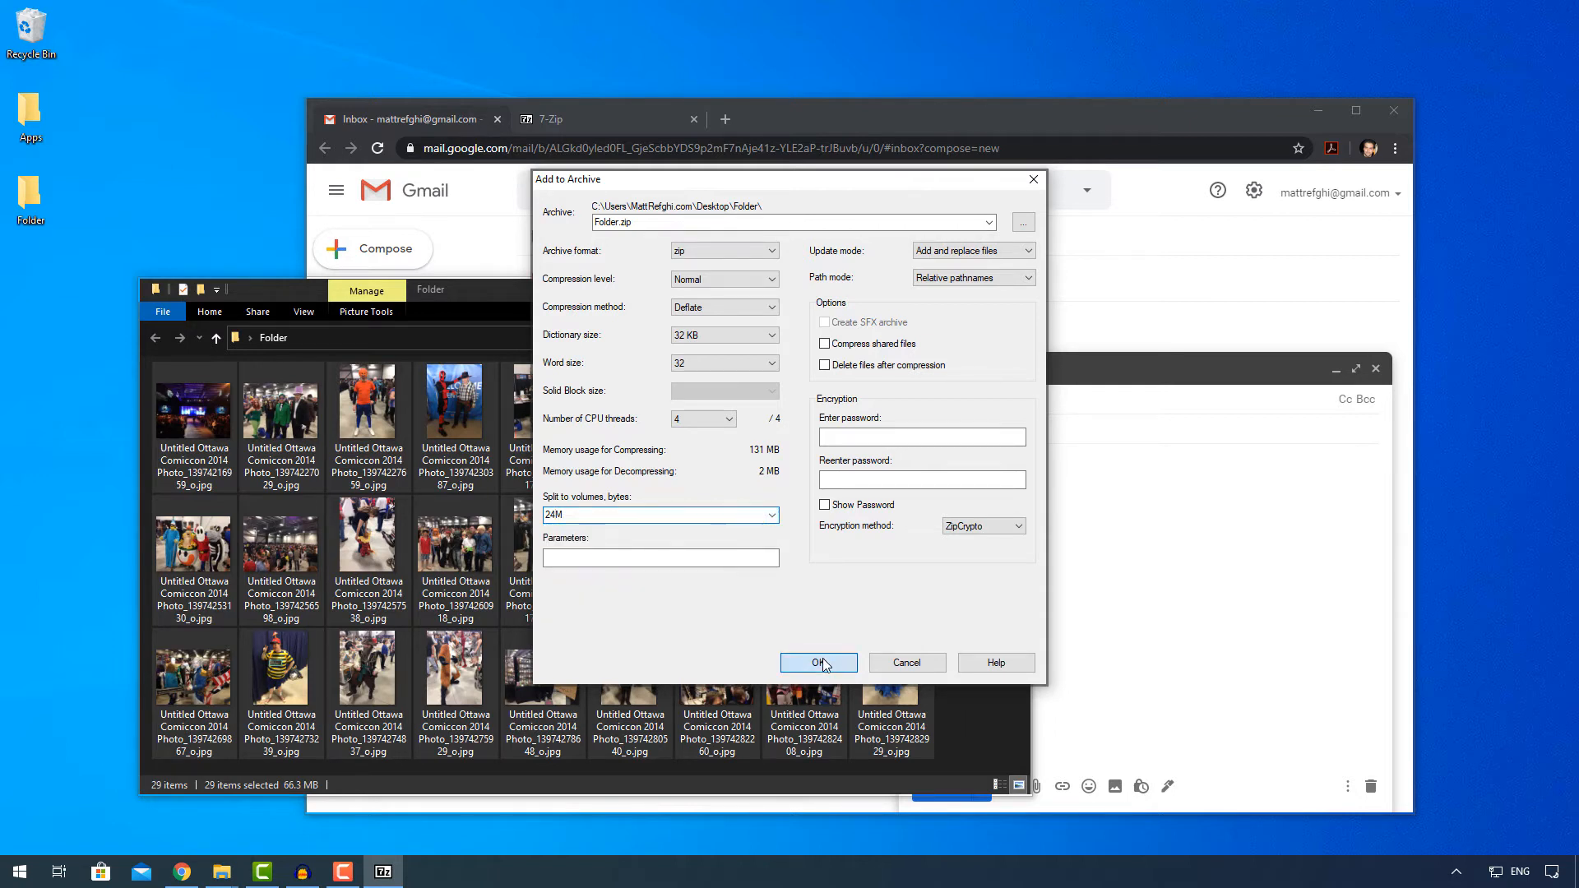
left_click(817, 663)
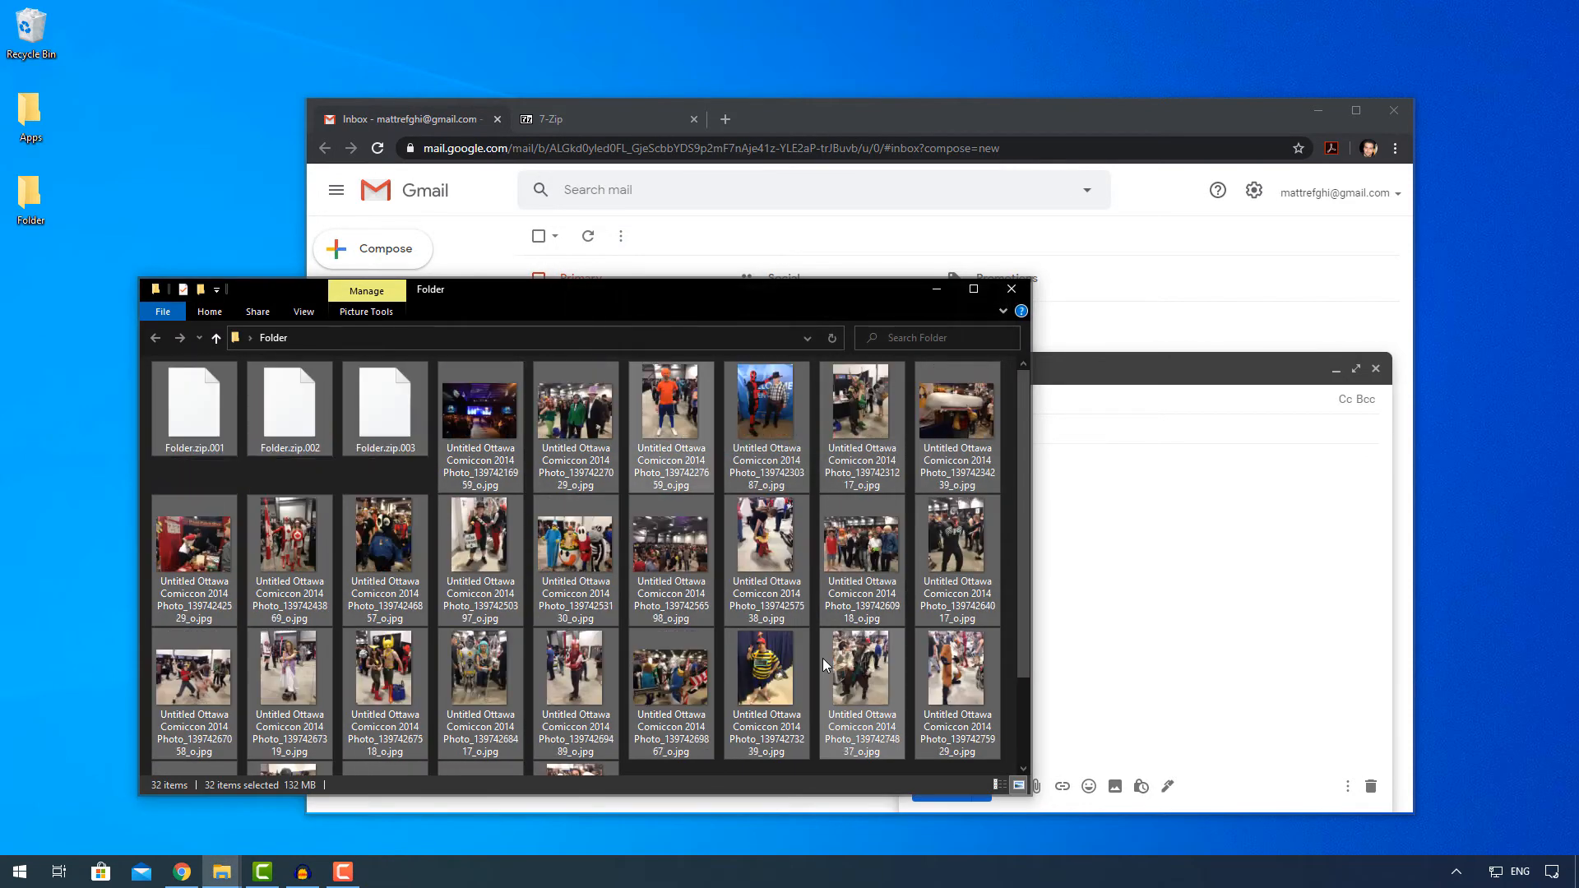
Select the three Folder.zip volumes and create a new desktop folder named Test.
left_click(385, 408)
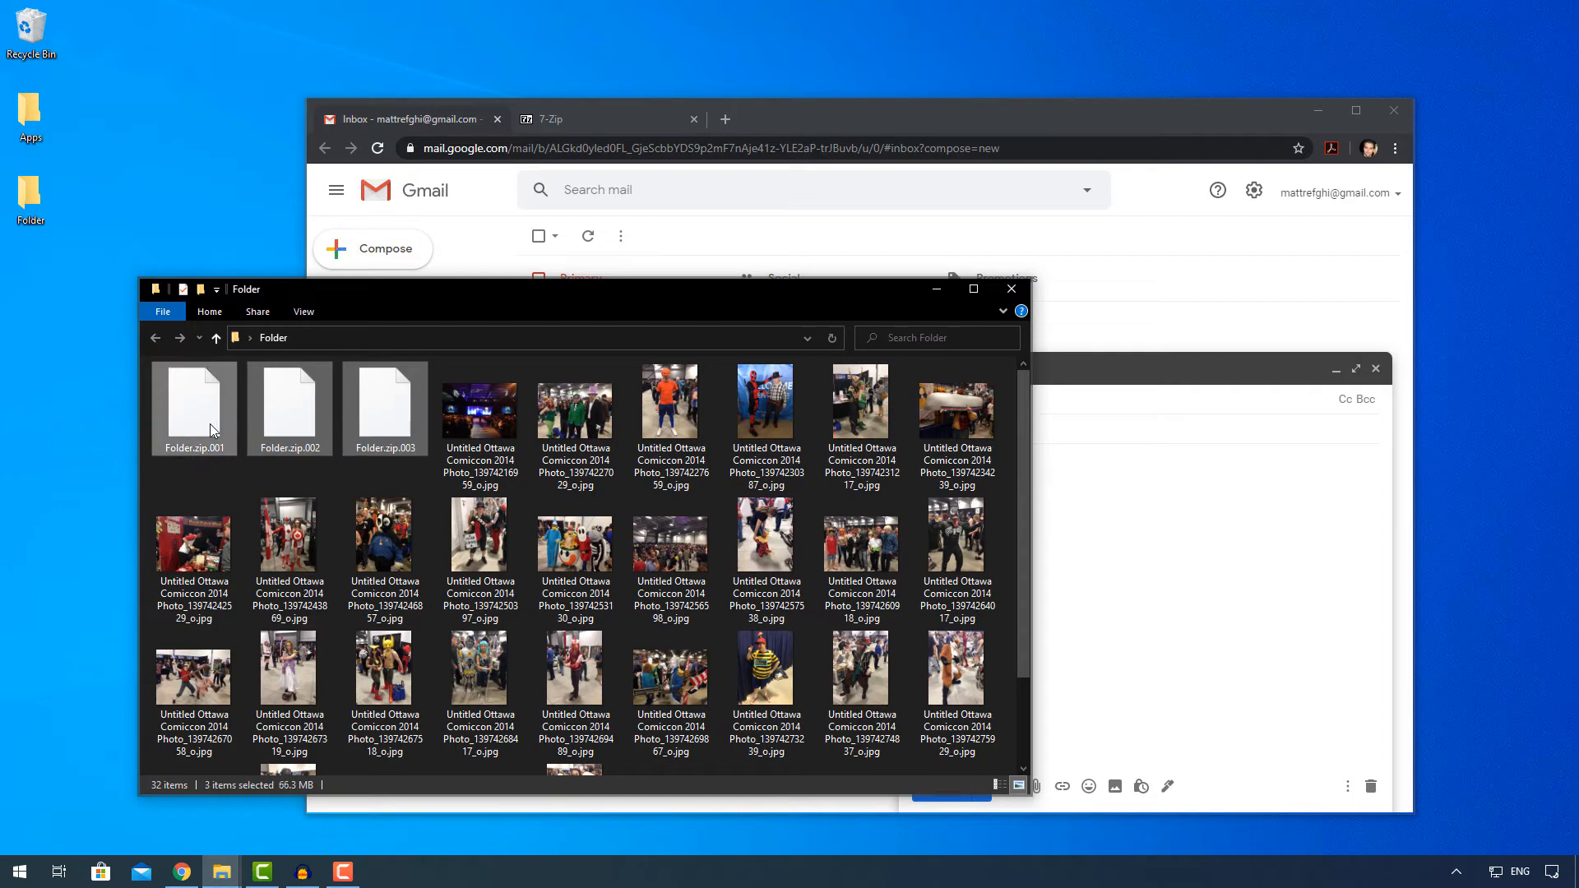
mouse_move(384, 445)
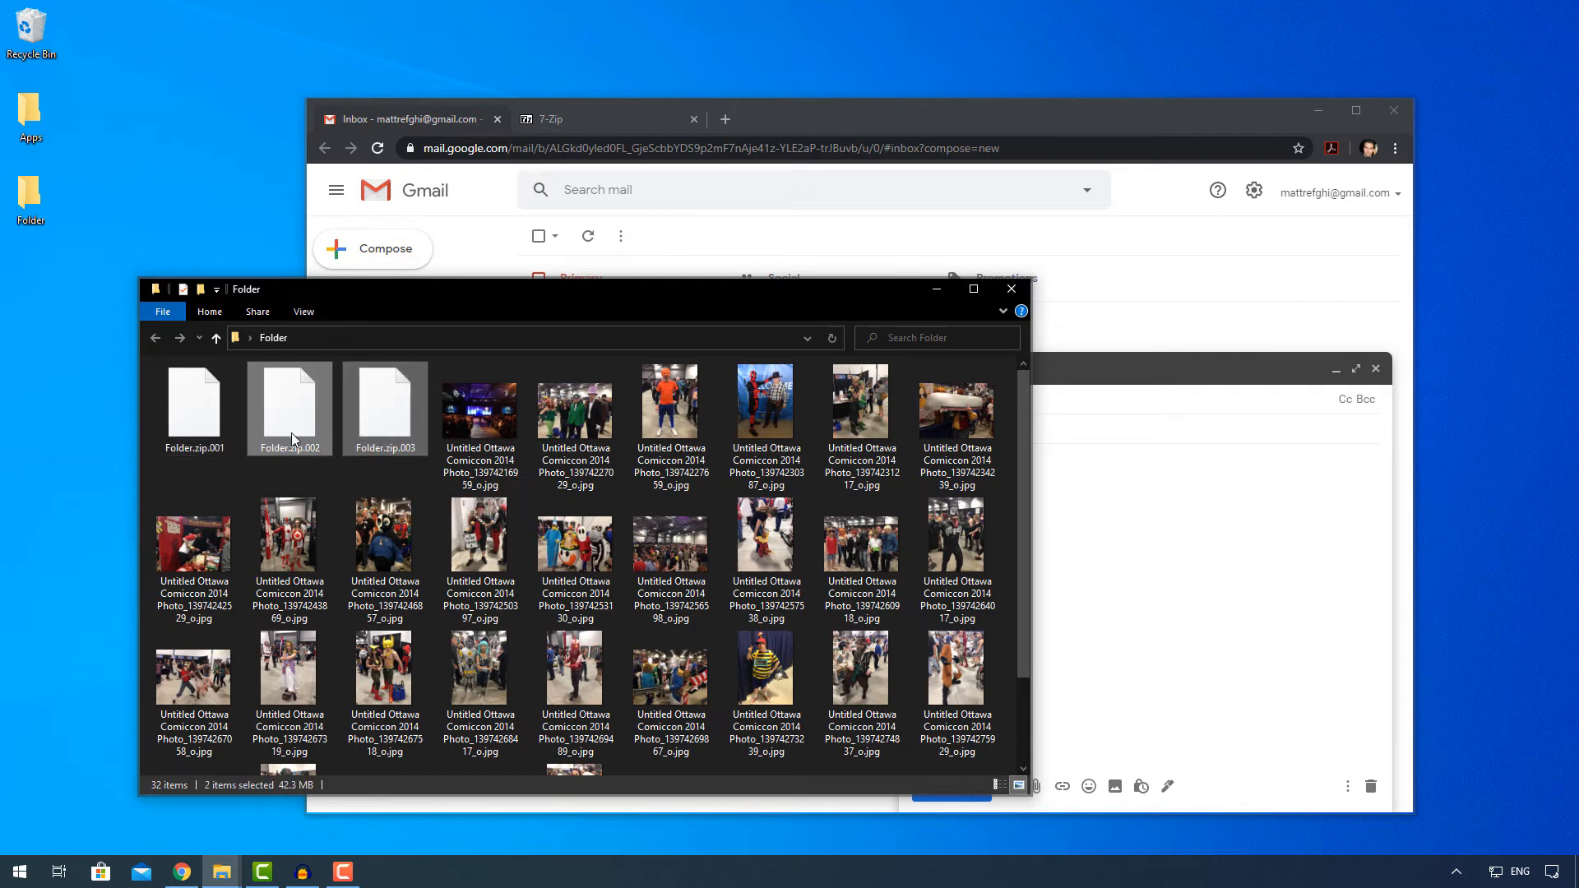
left_click(384, 413)
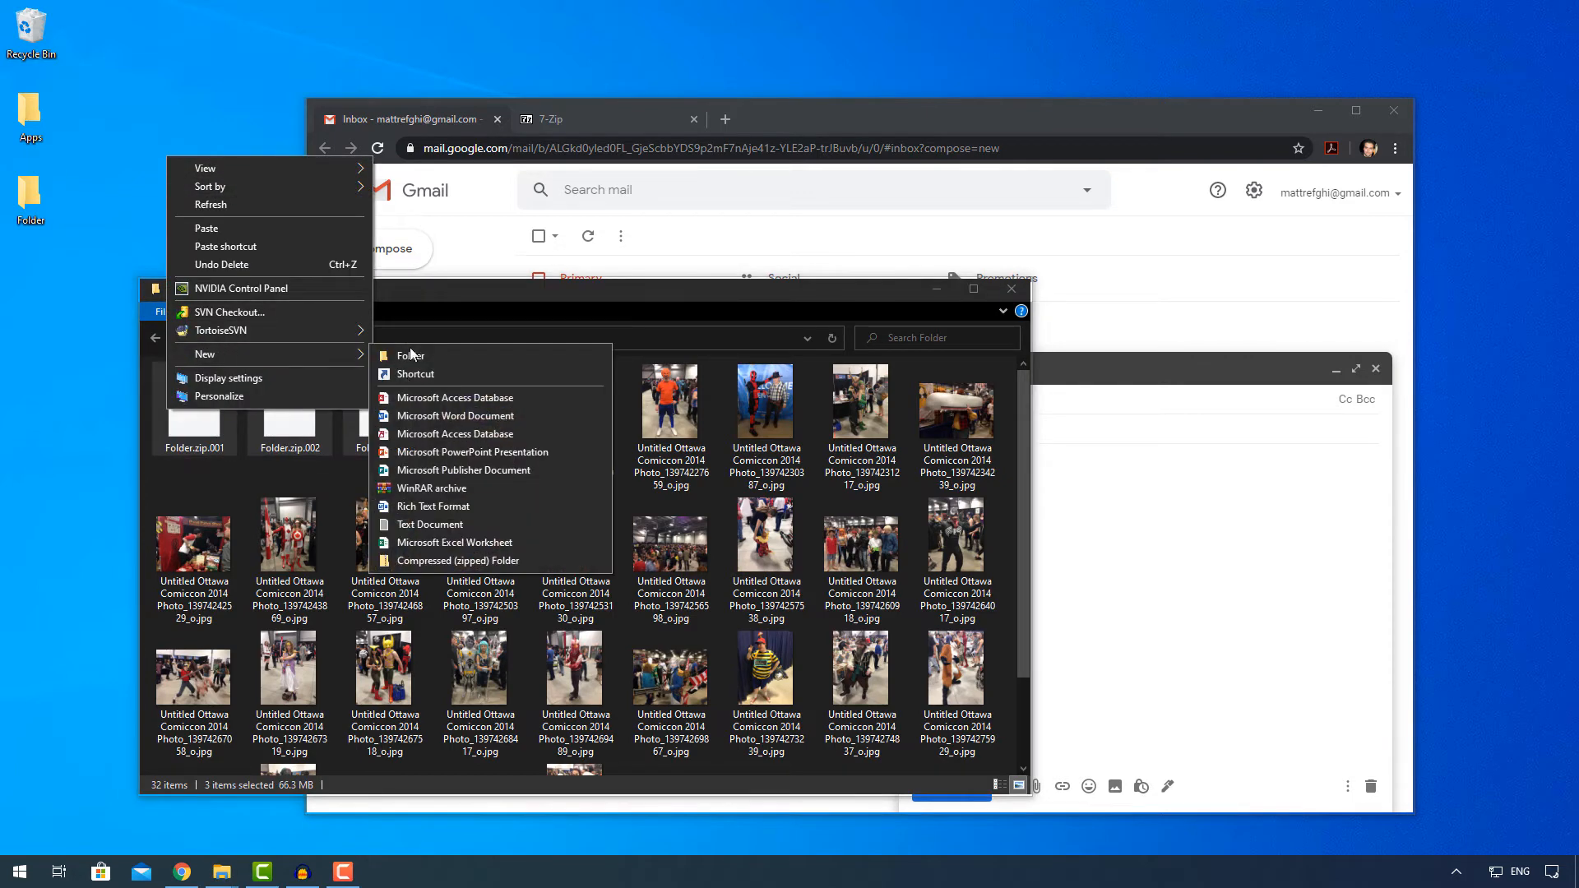
left_click(408, 356)
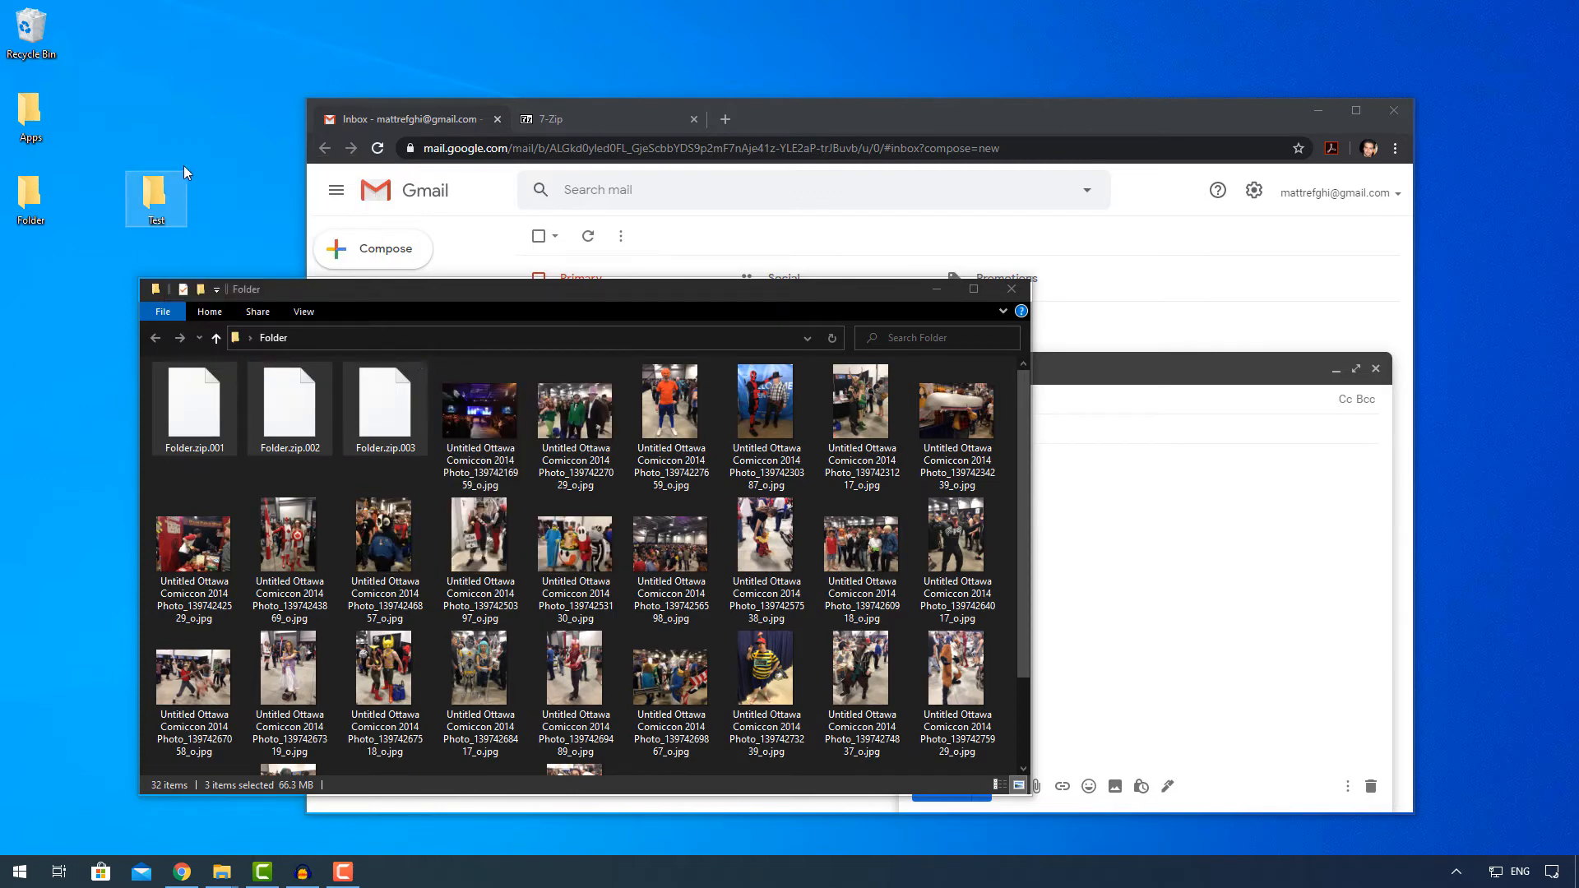
Open Test, add the volumes, extract the photos, and check Folder.zip.002's size.
double_click(156, 192)
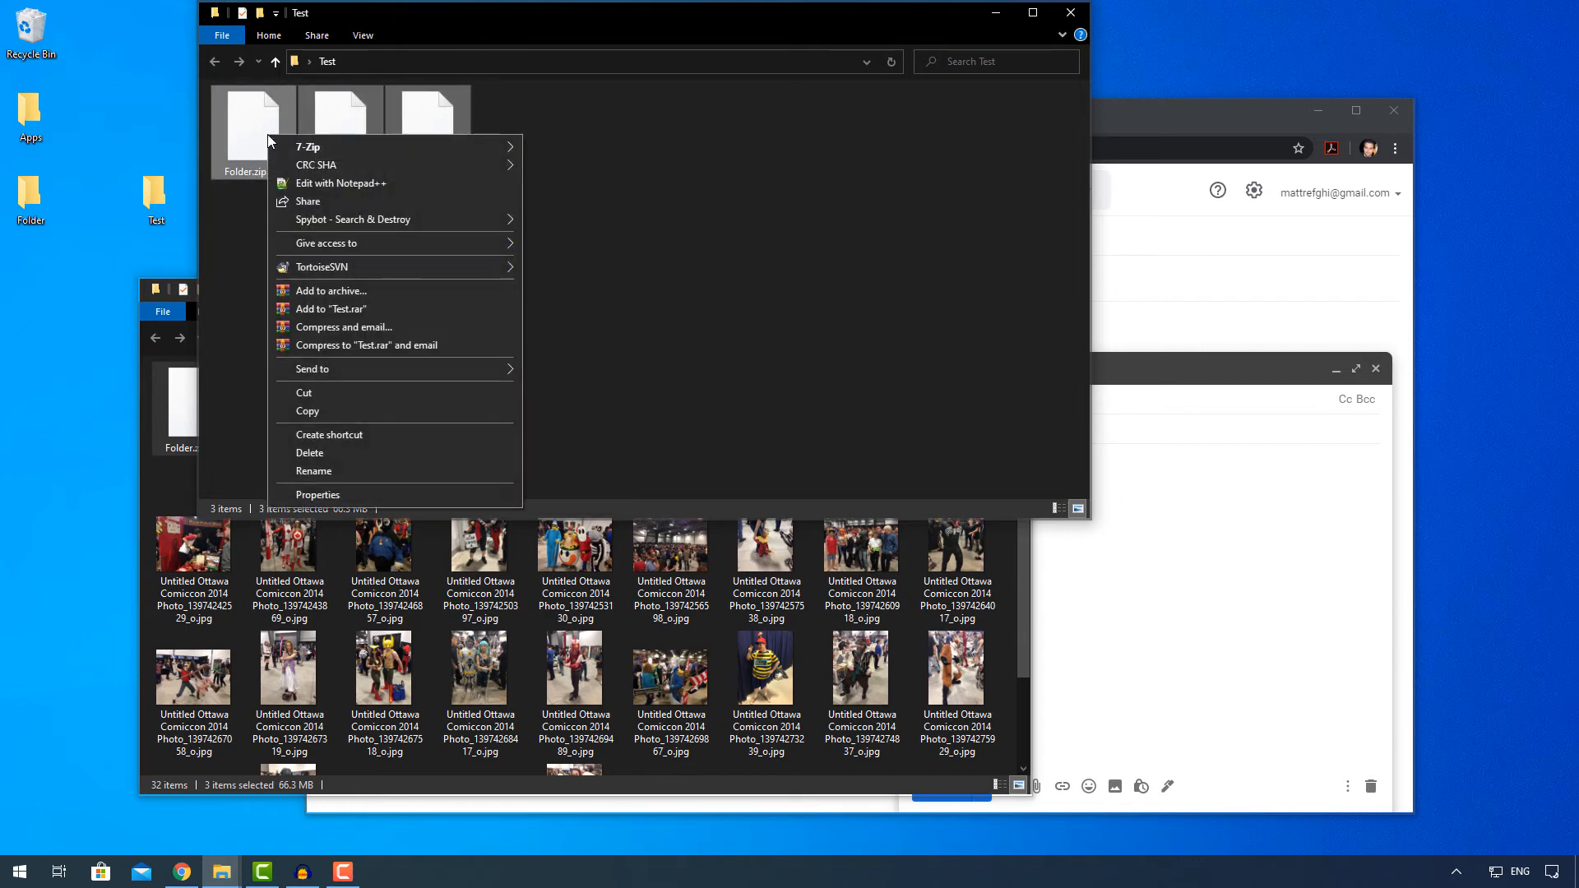
mouse_move(308, 147)
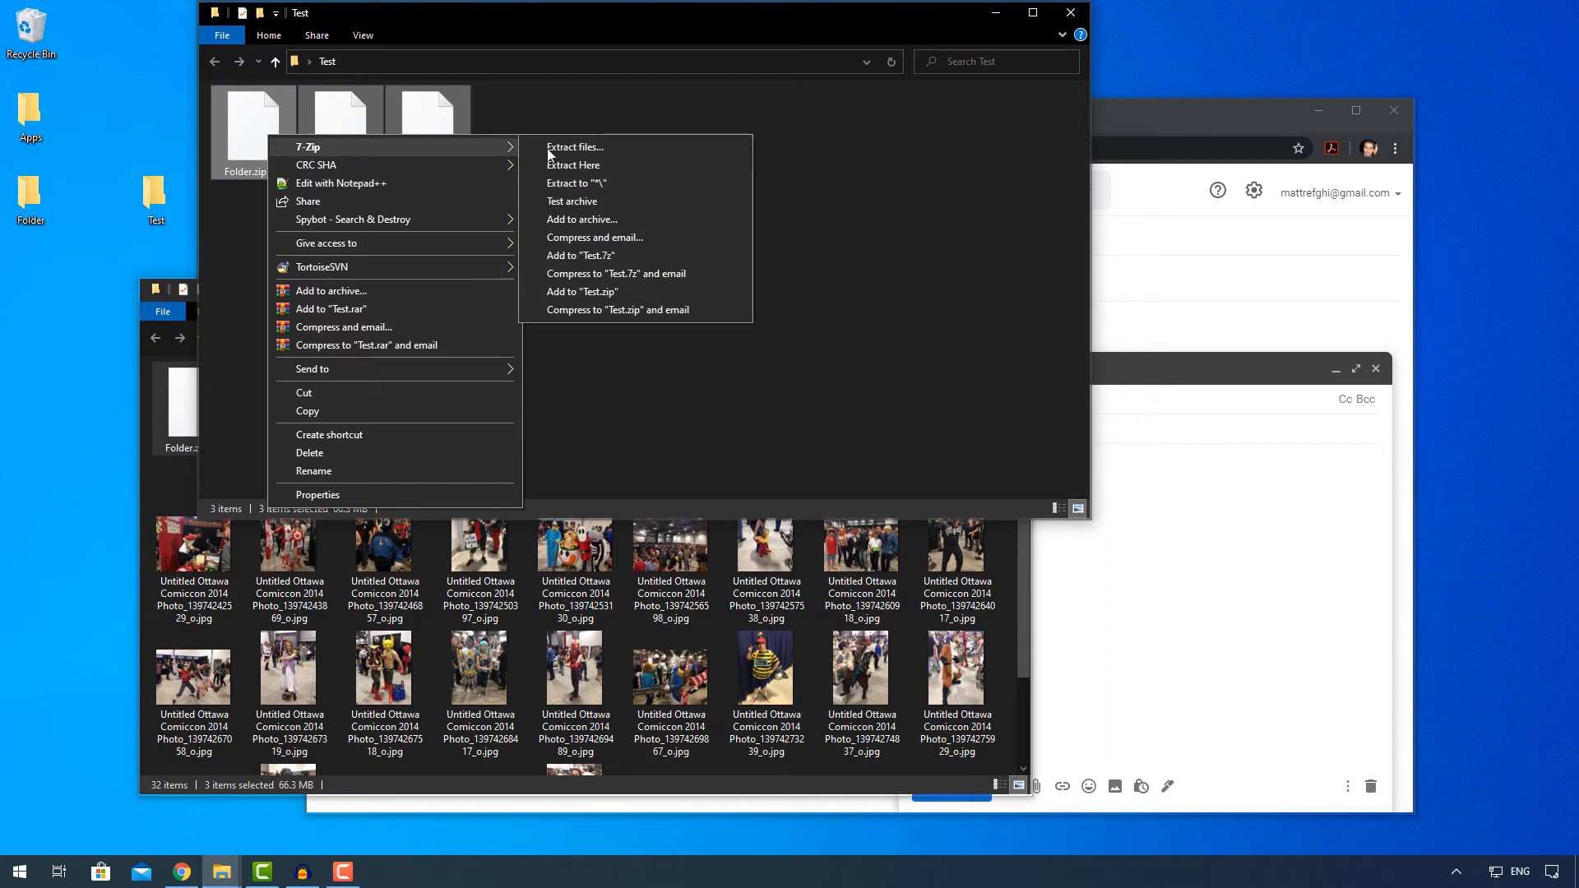
mouse_move(606, 171)
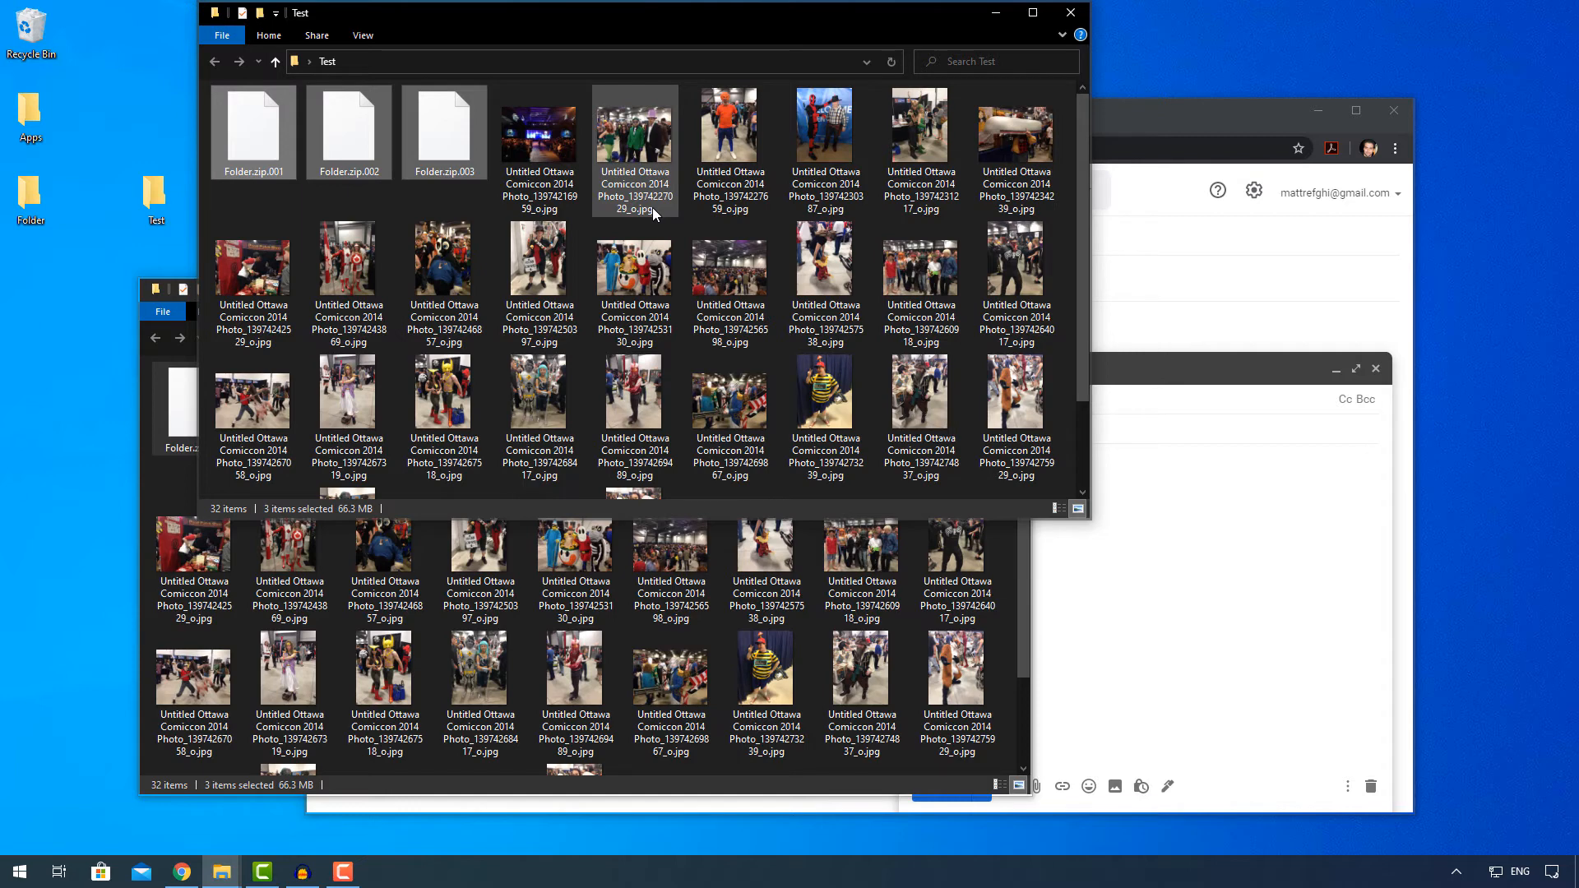
left_click(253, 131)
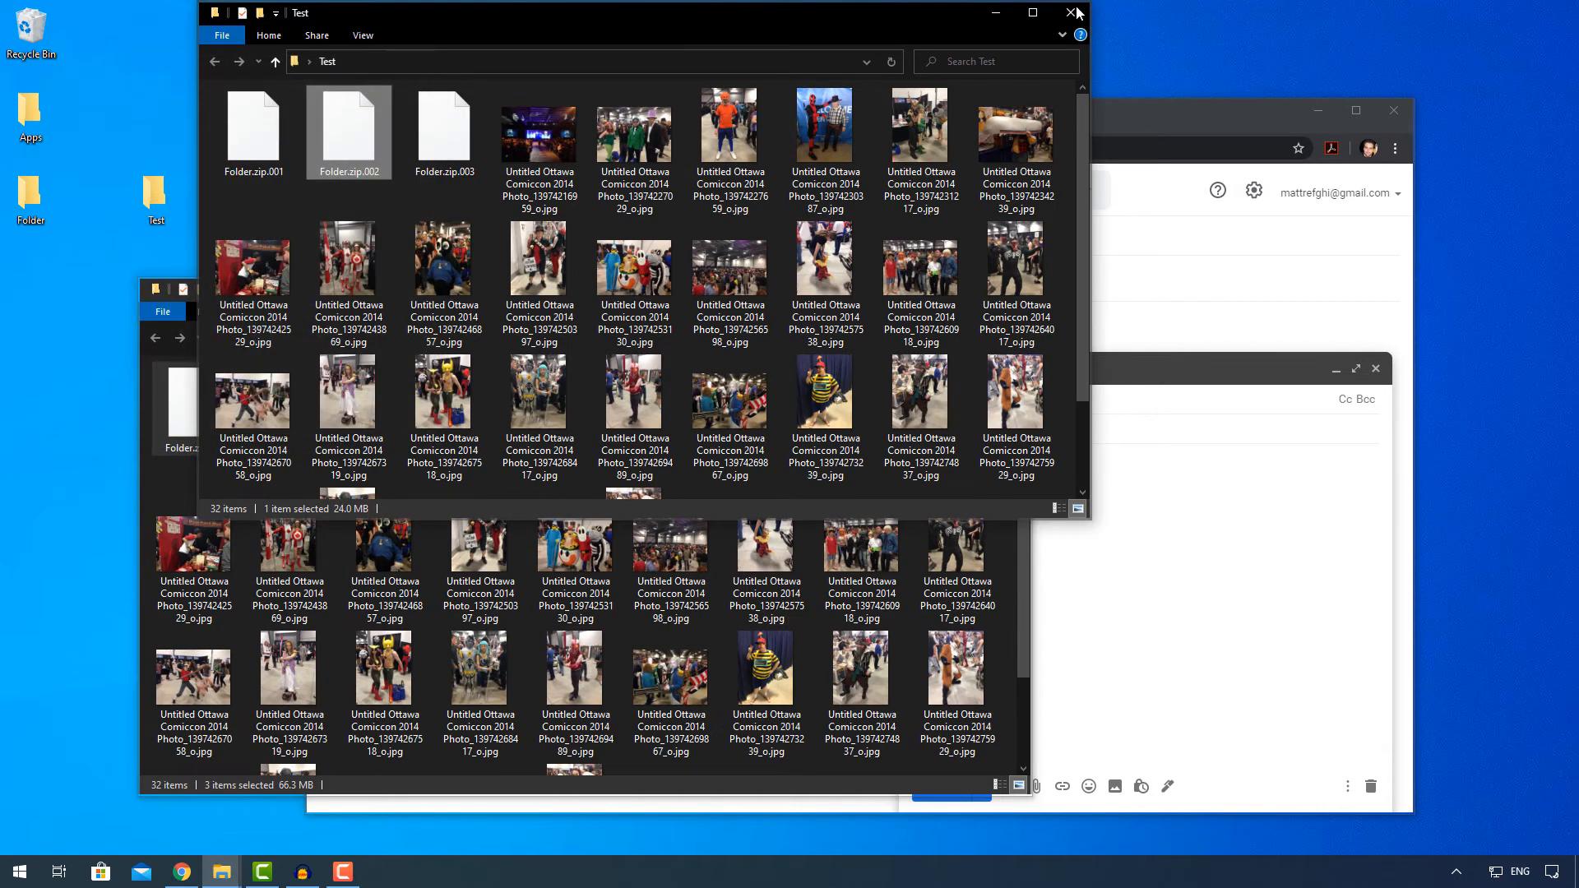
Close the Test folder window.
left_click(1071, 13)
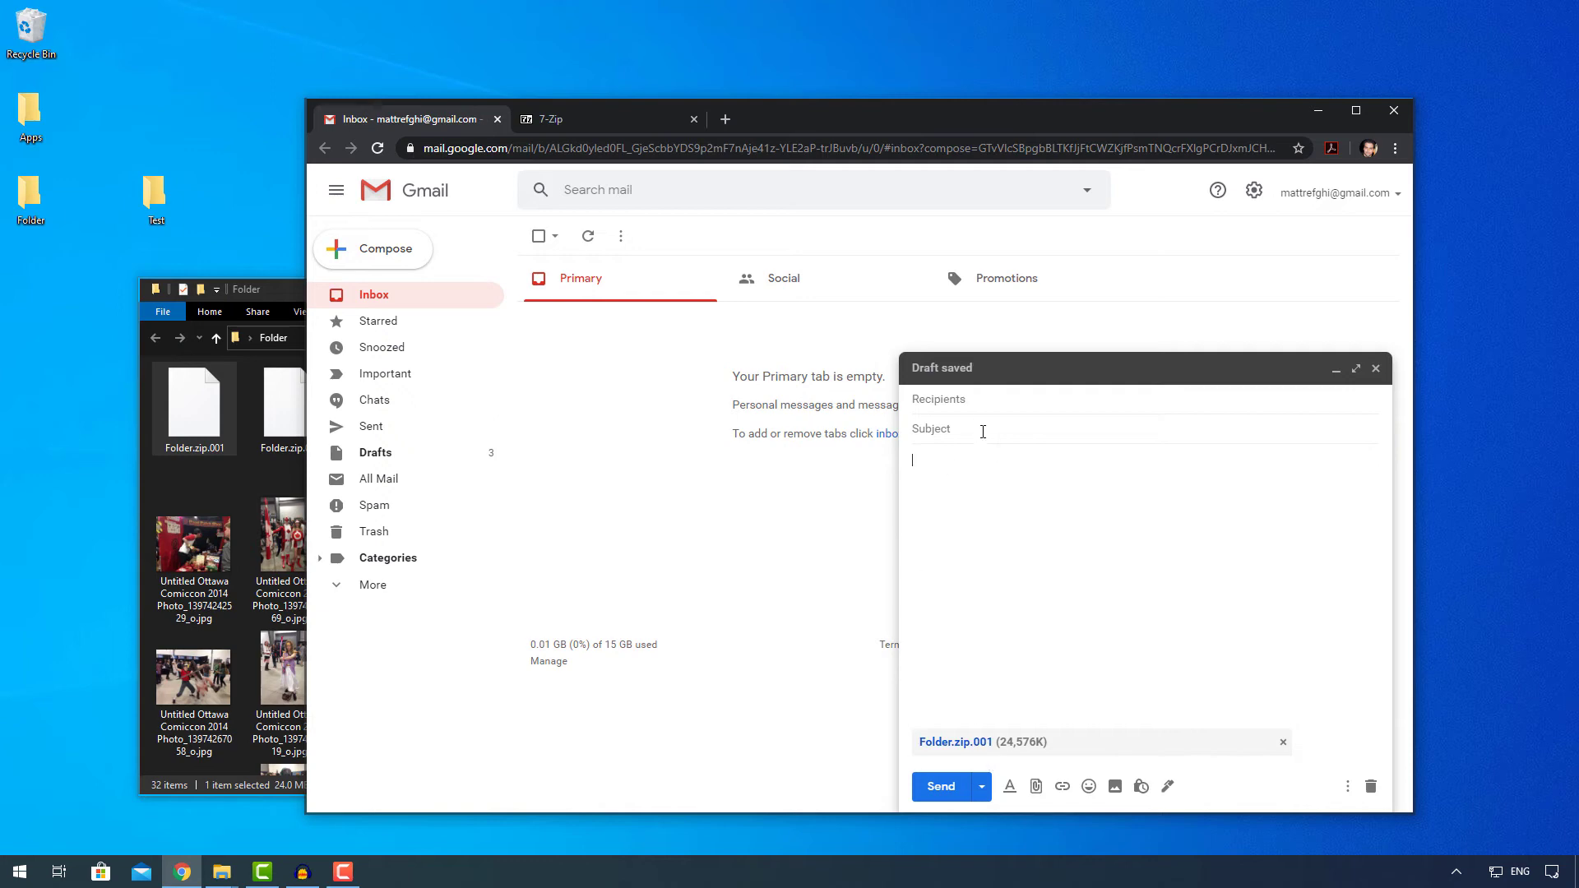
mouse_move(1000, 494)
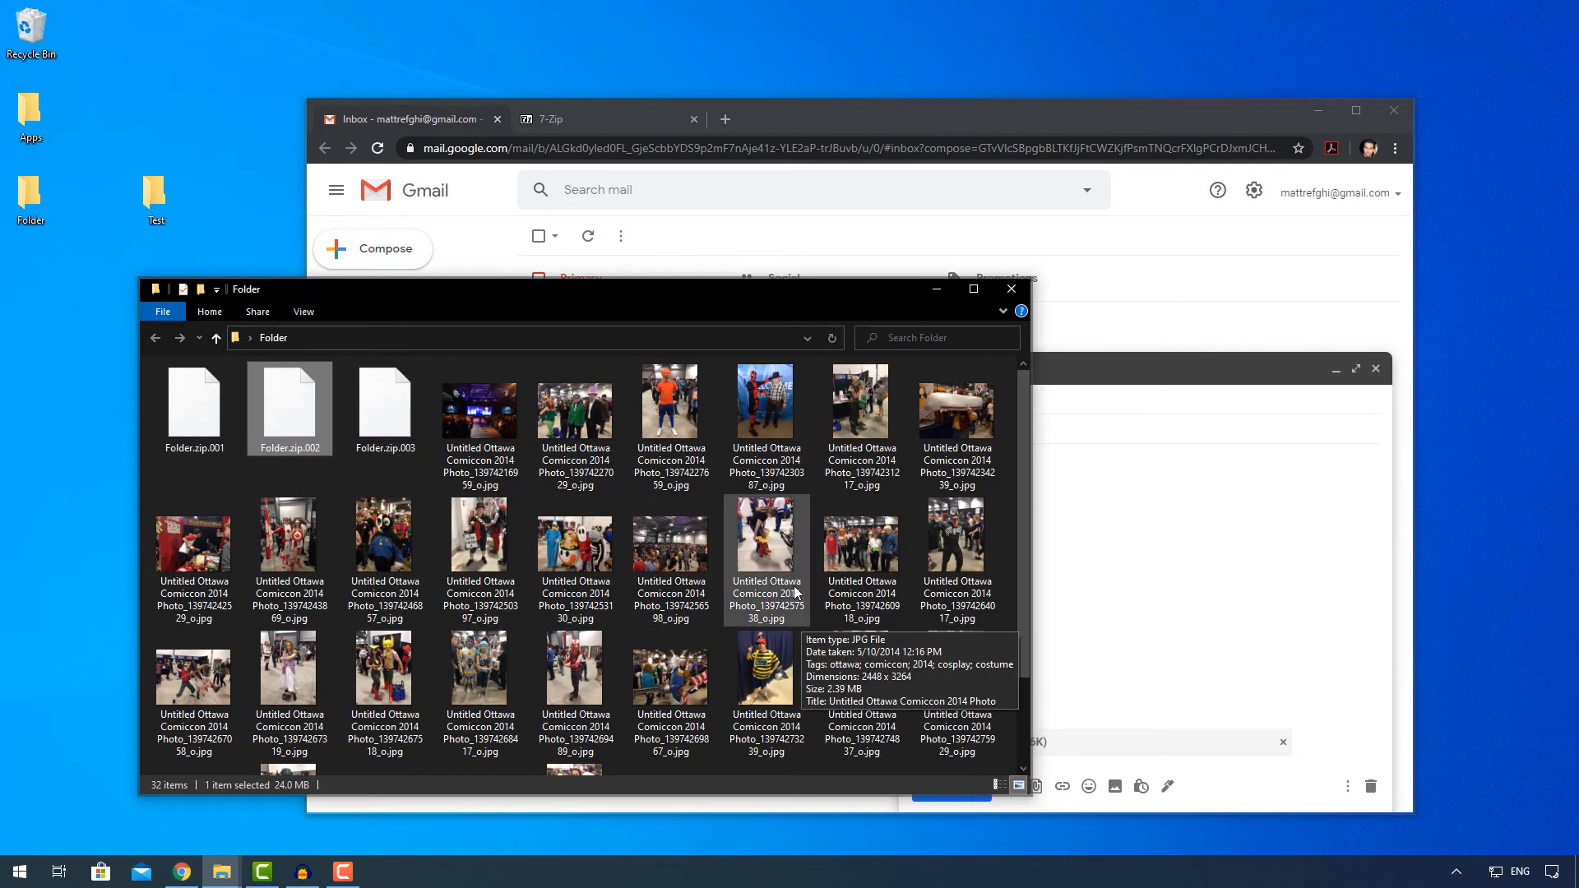
mouse_move(413, 443)
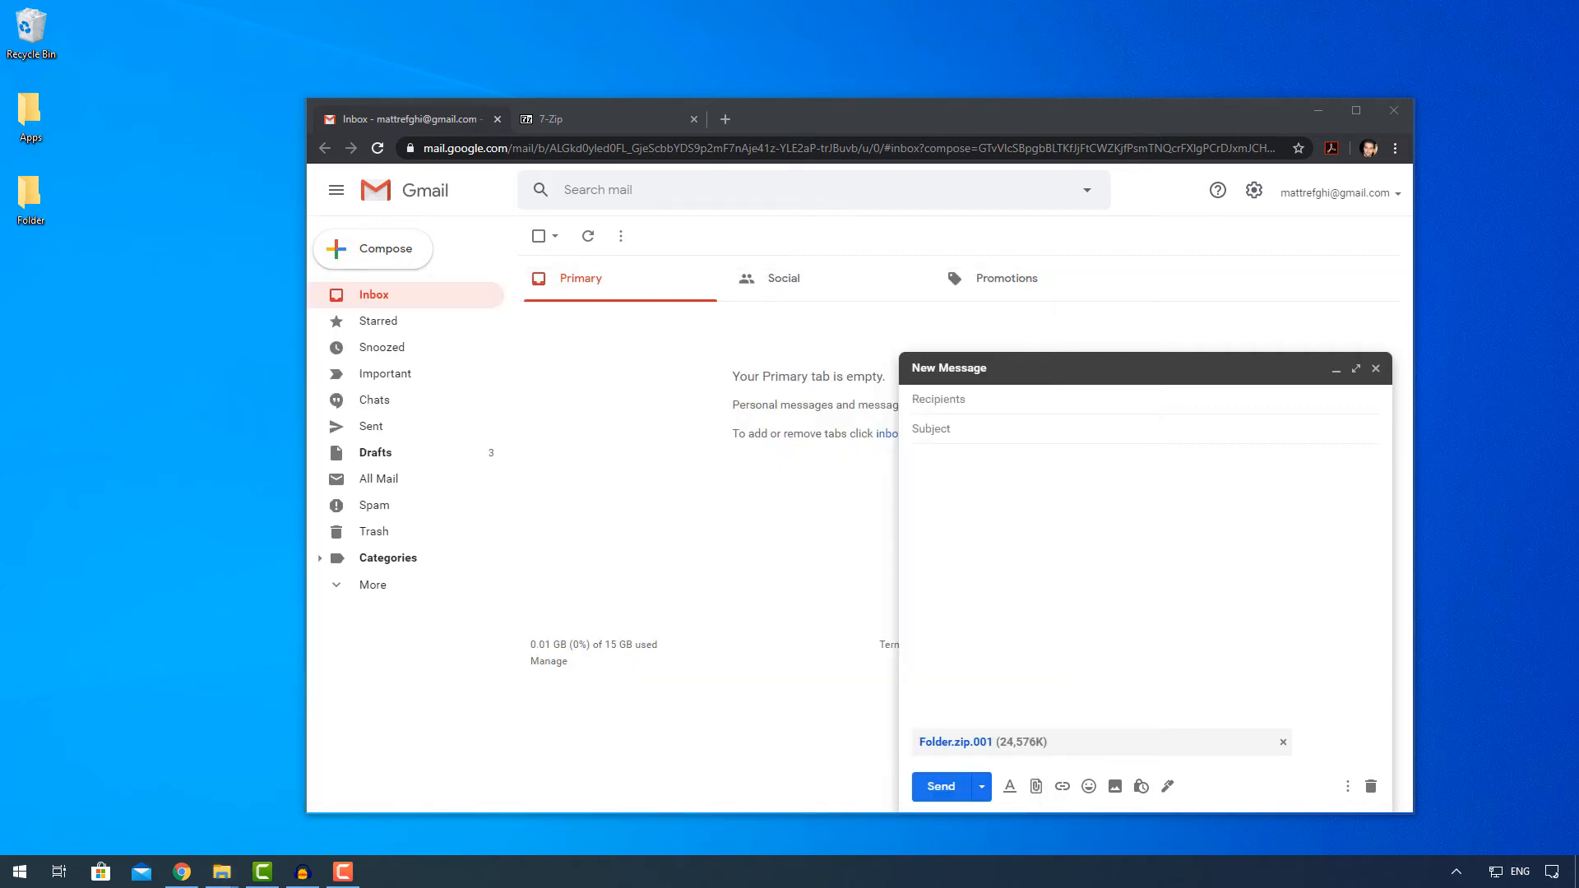
Remove the zip attachment, then select all 29 photos in Folder.
left_click(1282, 741)
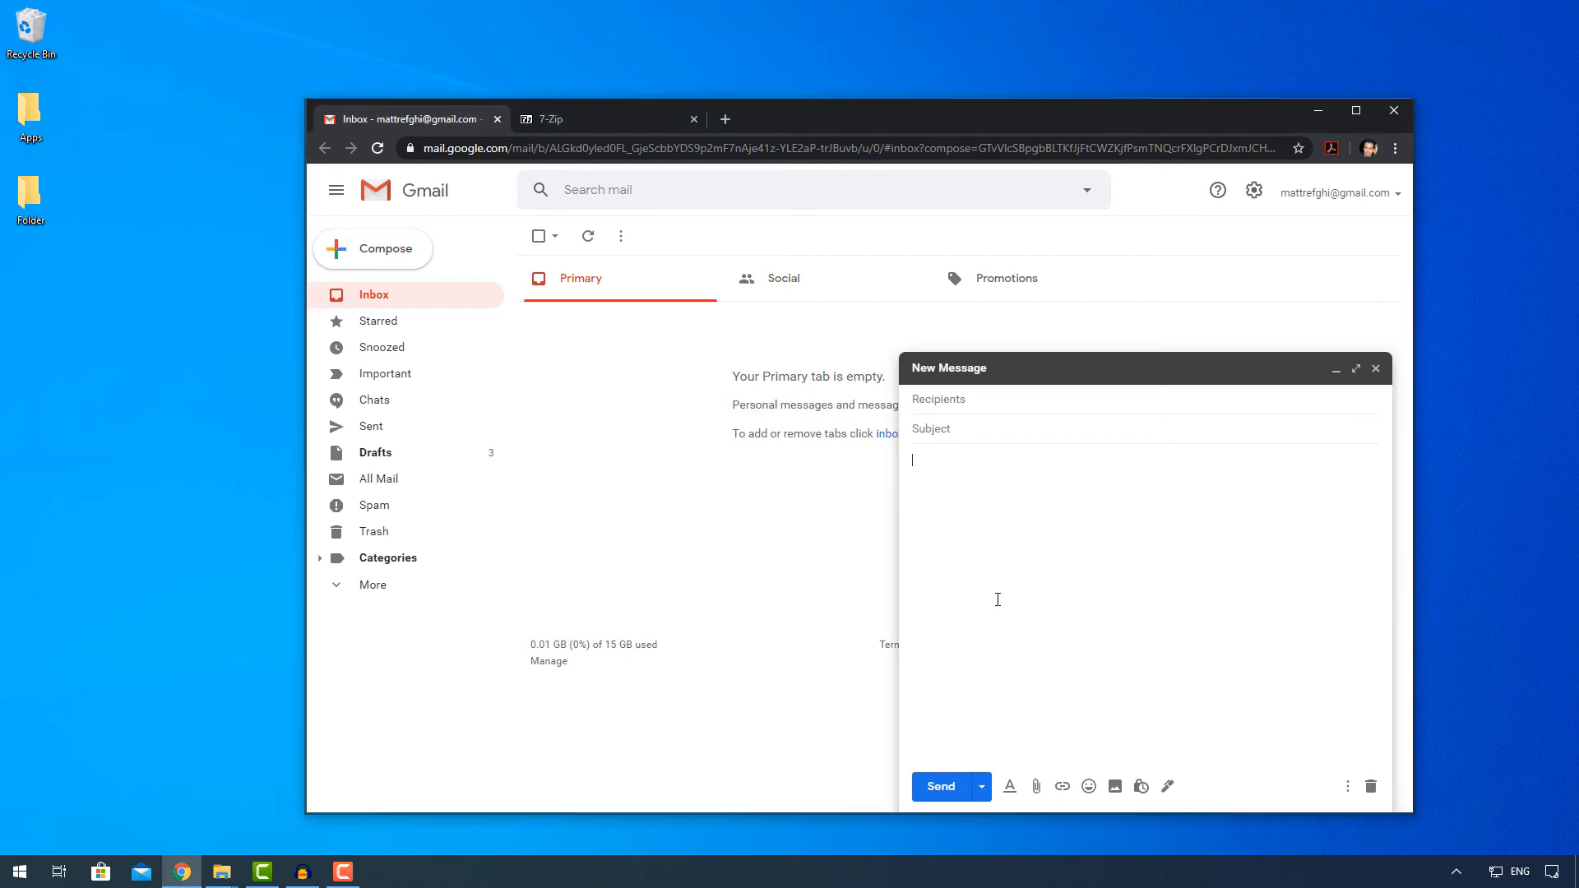
mouse_move(30, 197)
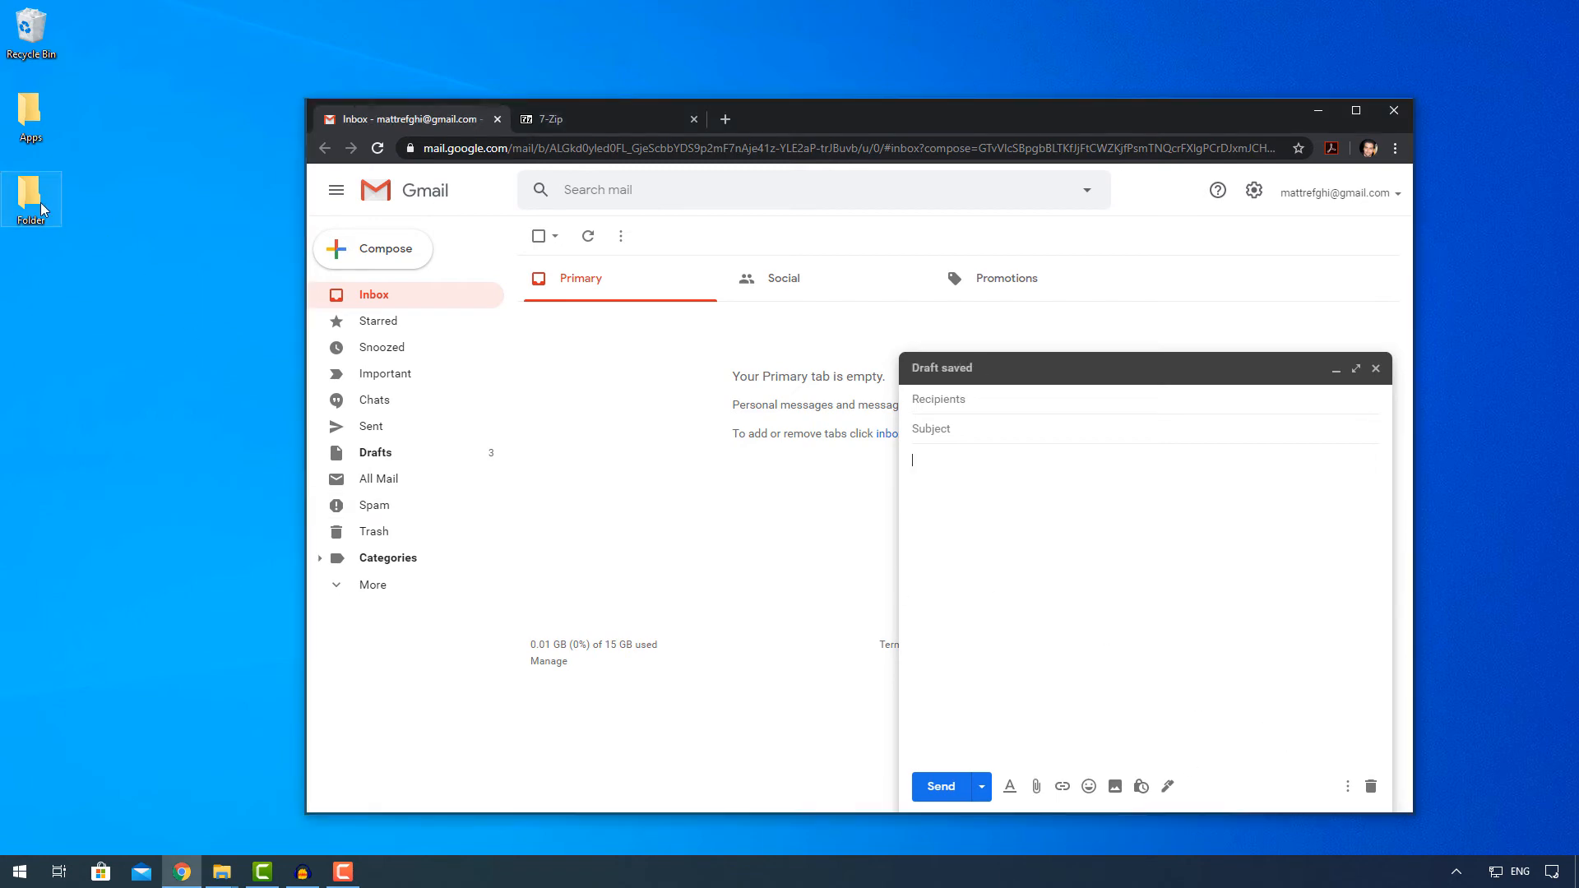
double_click(30, 199)
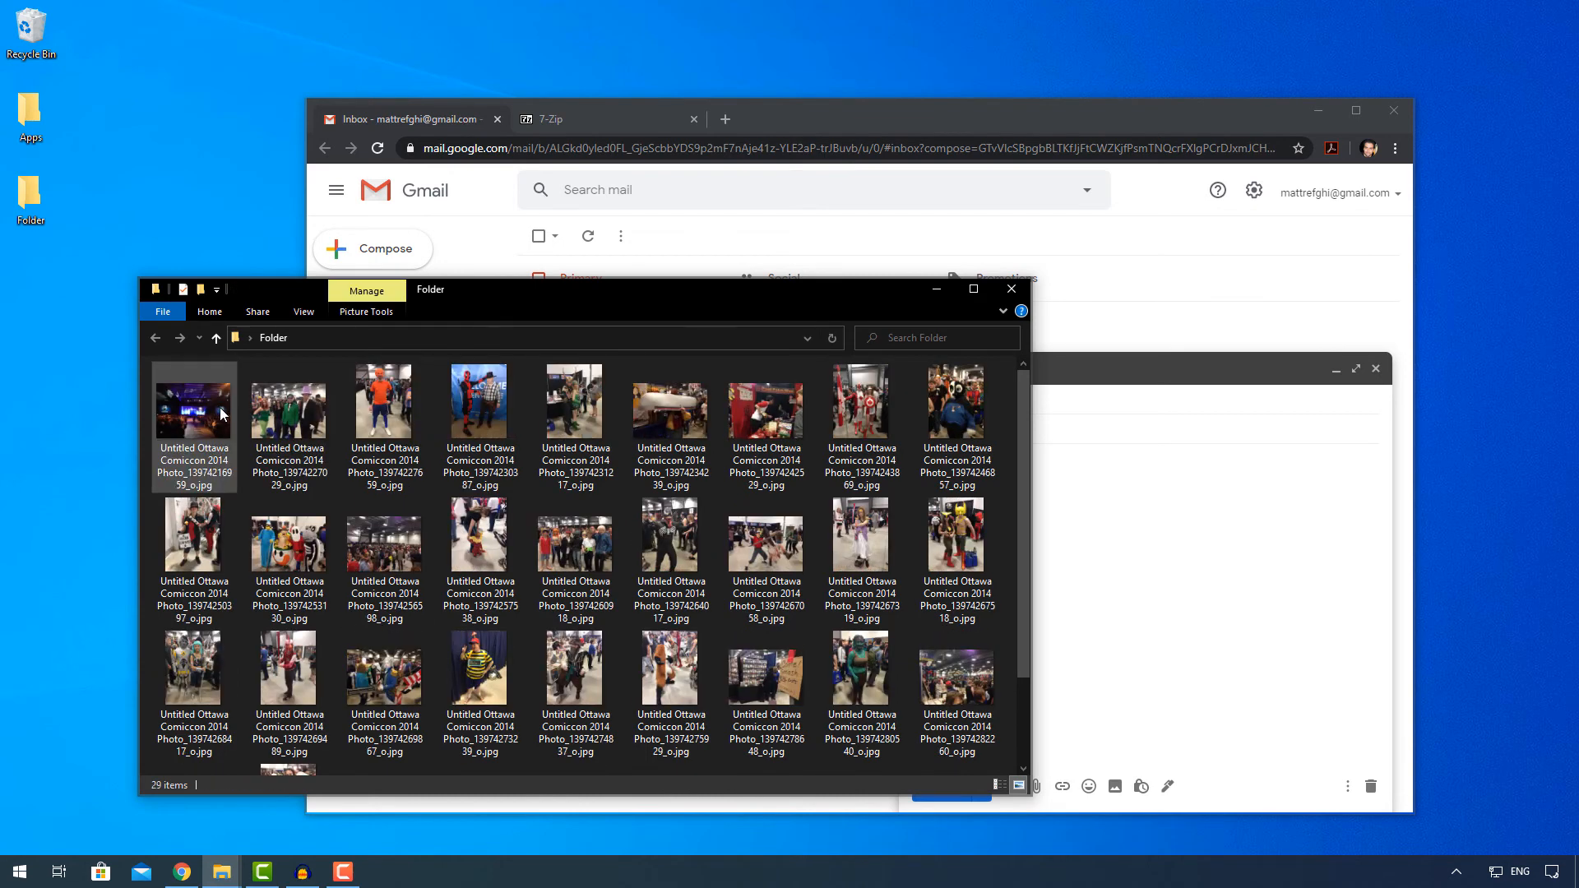
left_click(289, 401)
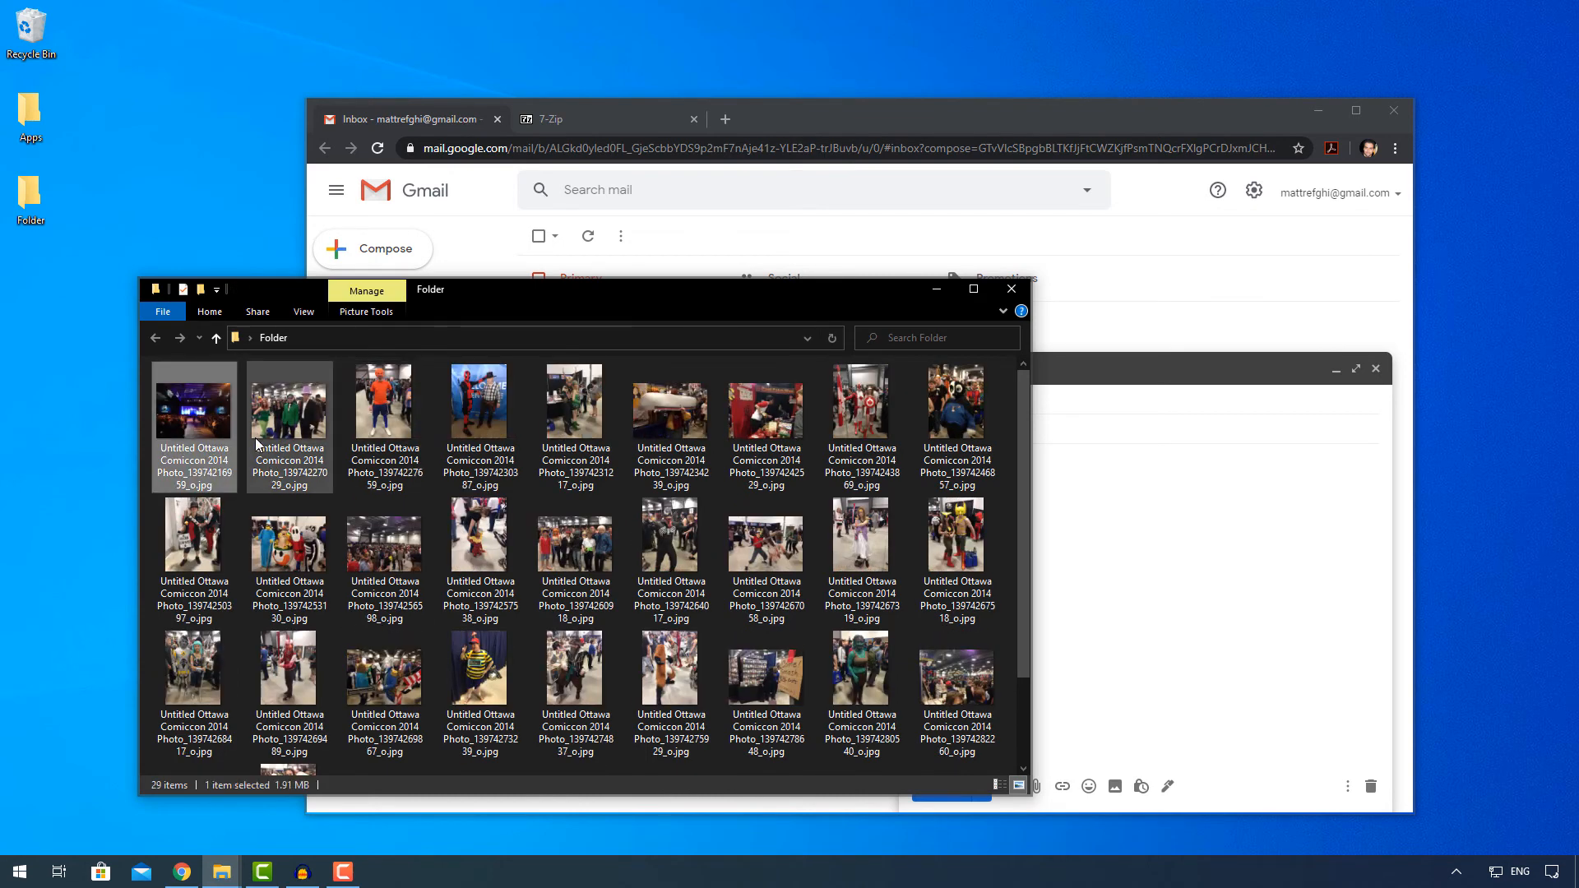
key("ctrl+a")
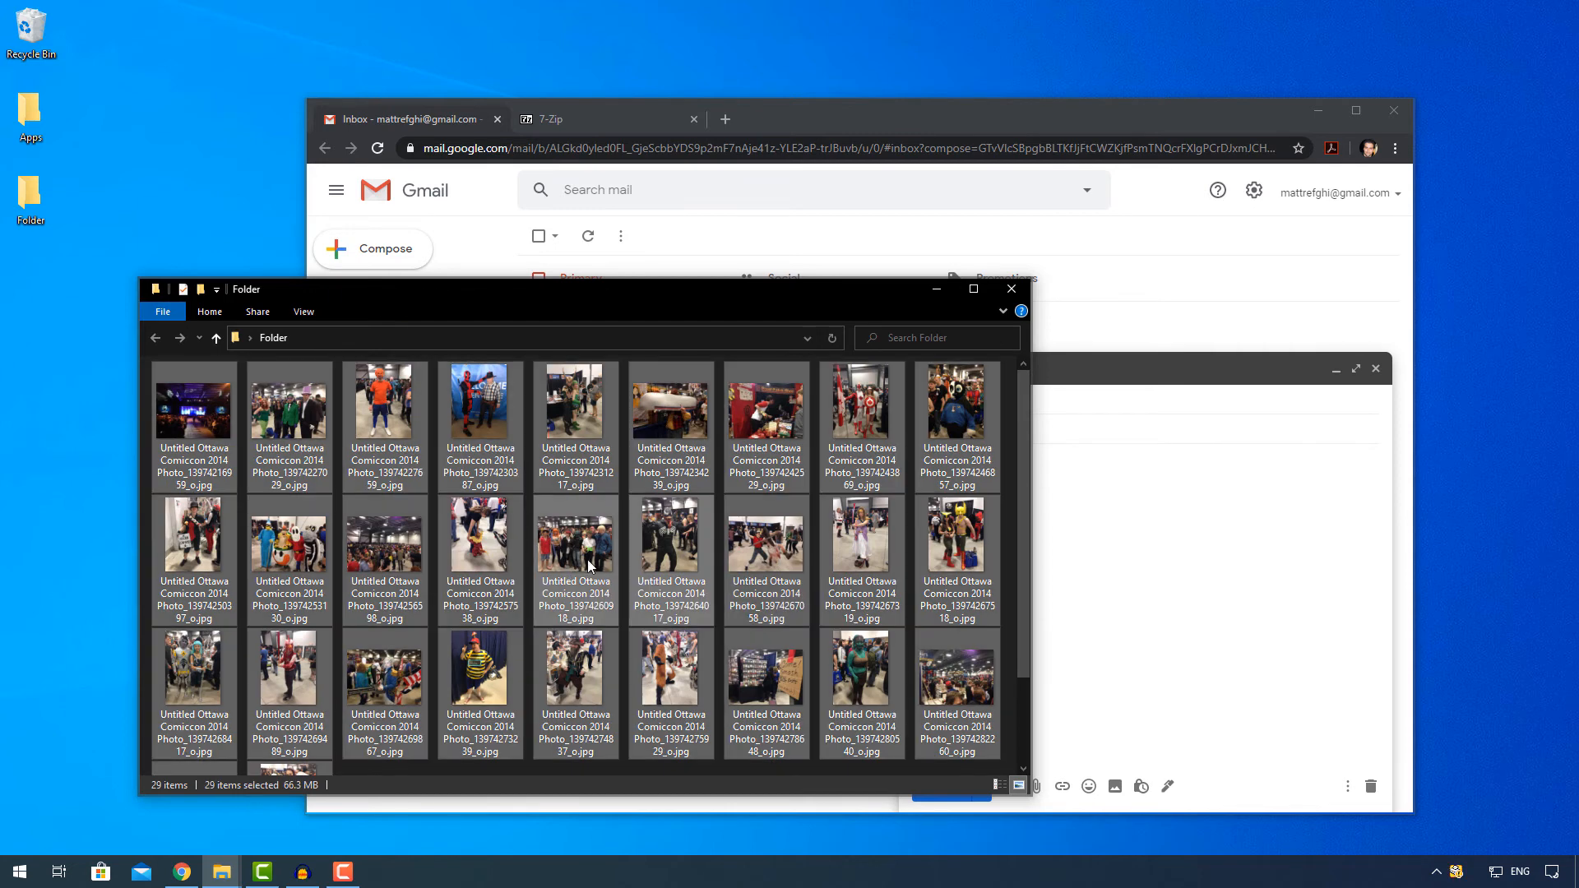
mouse_move(300, 792)
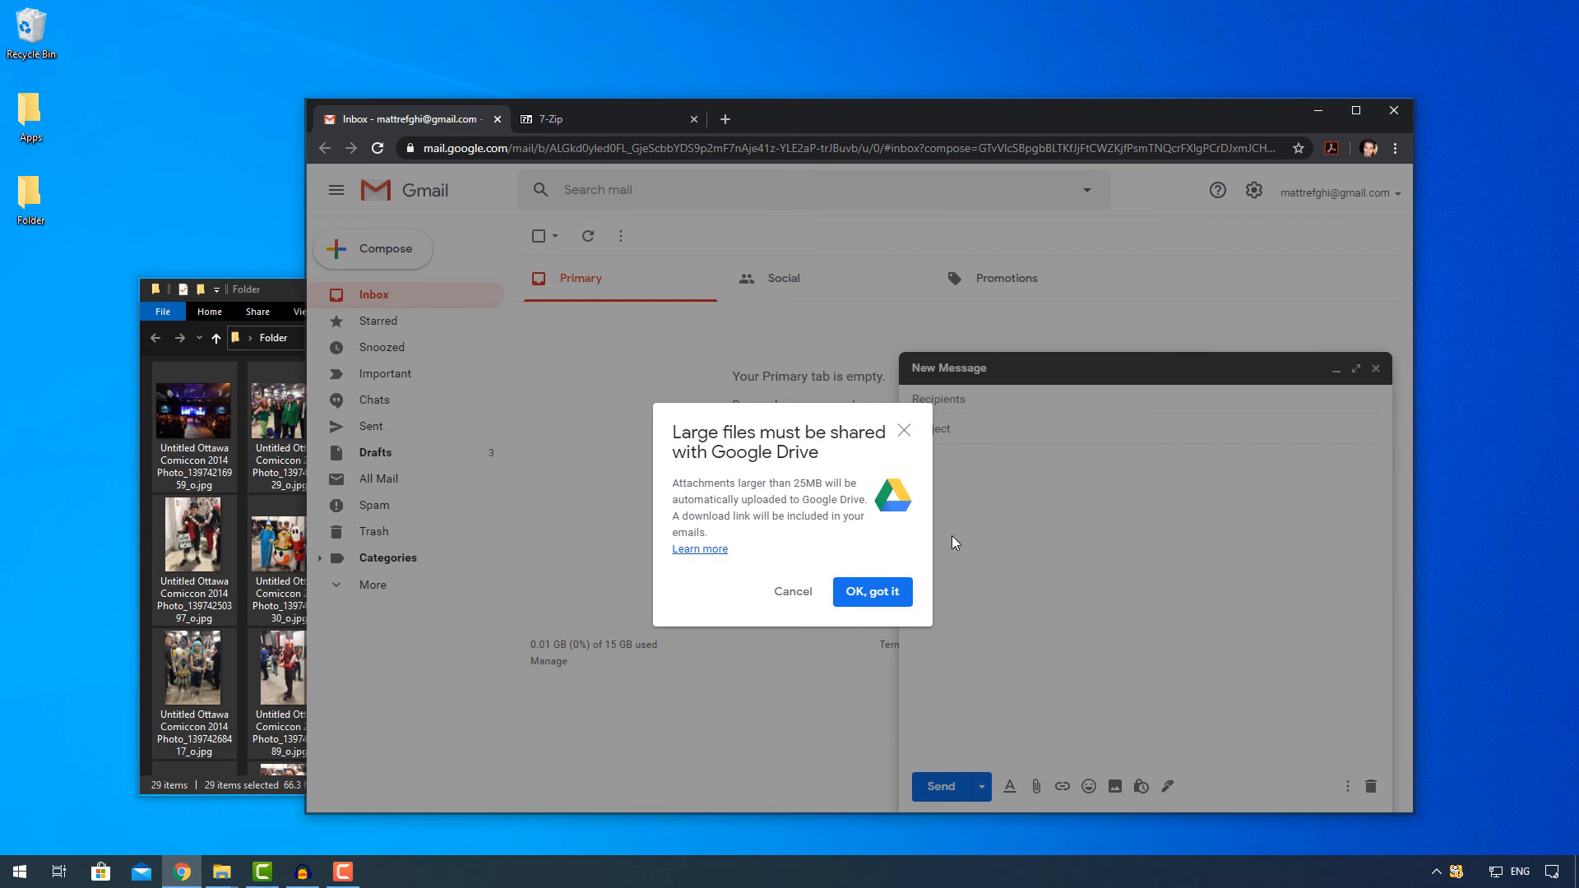
mouse_move(918, 552)
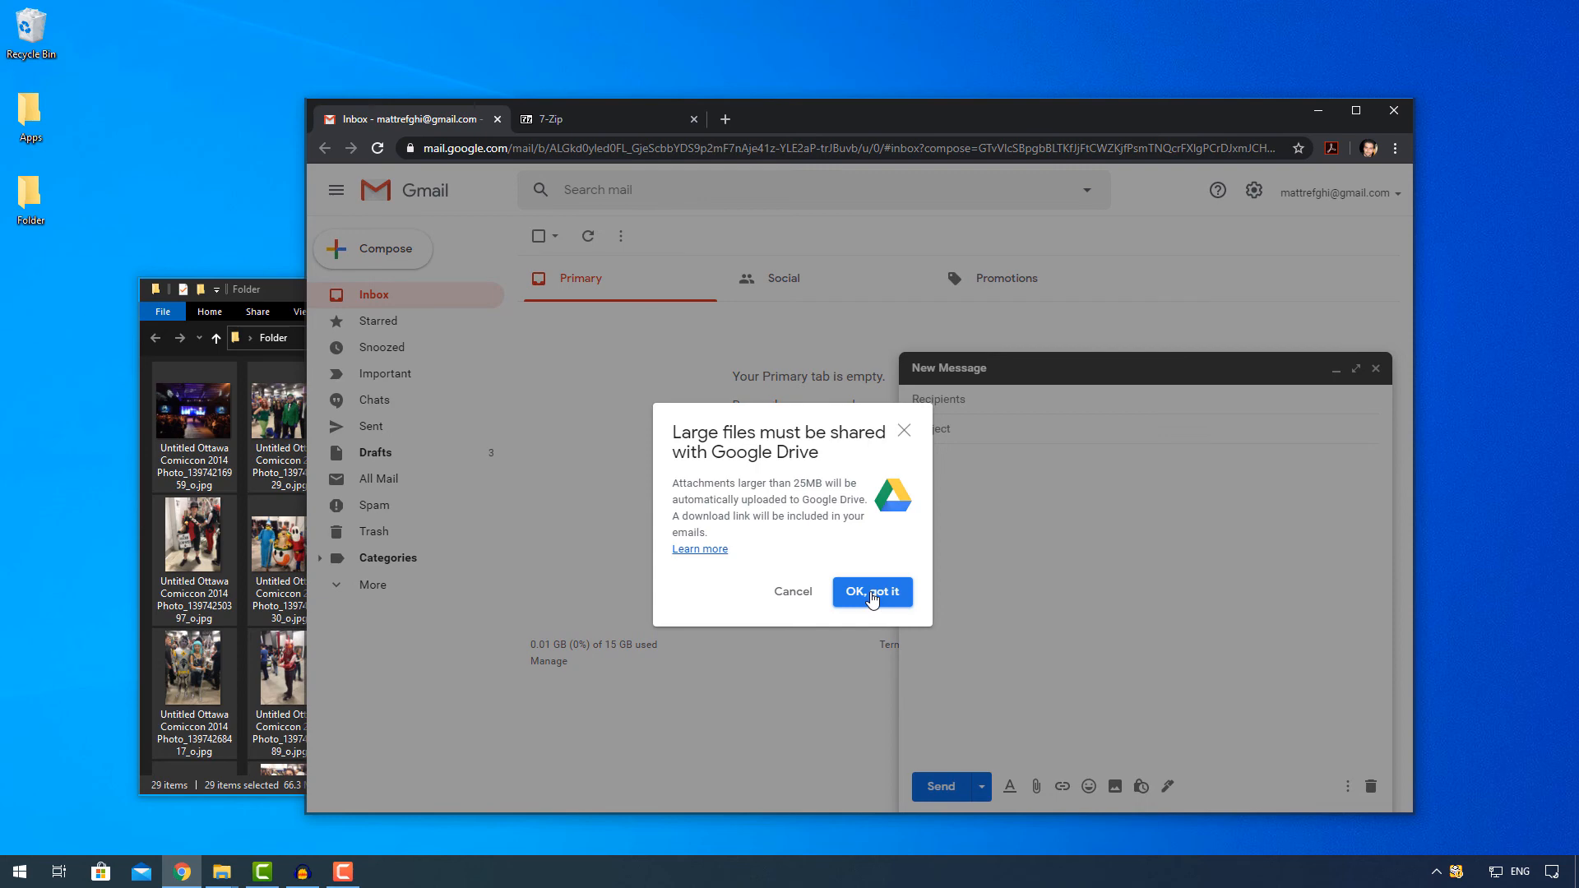
Accept the Google Drive notice and let the photo links finish attaching.
left_click(871, 593)
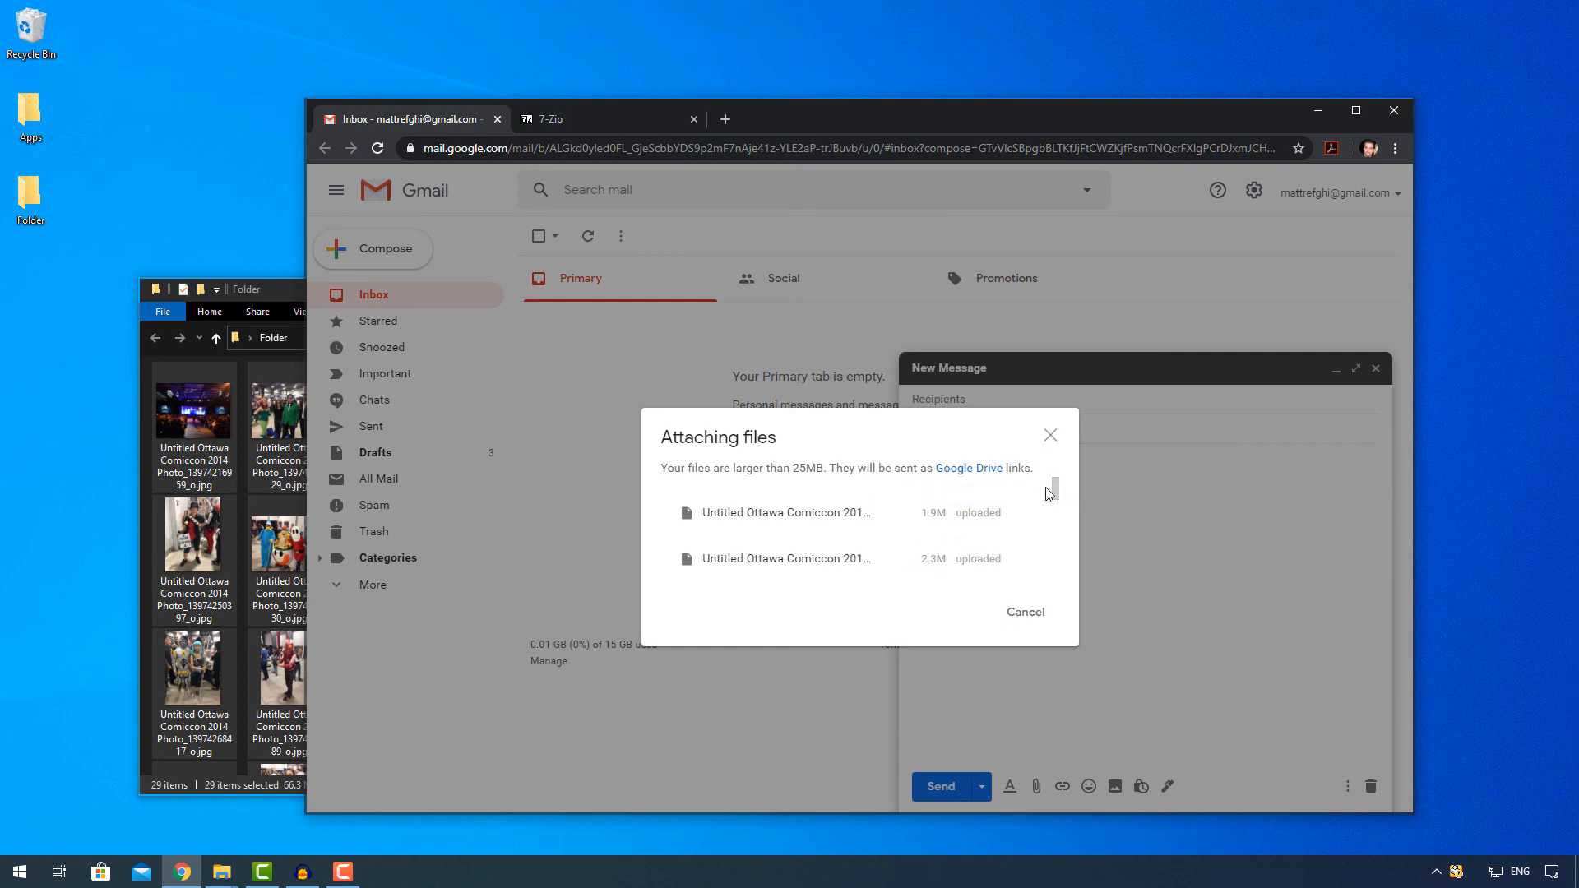
mouse_move(1054, 493)
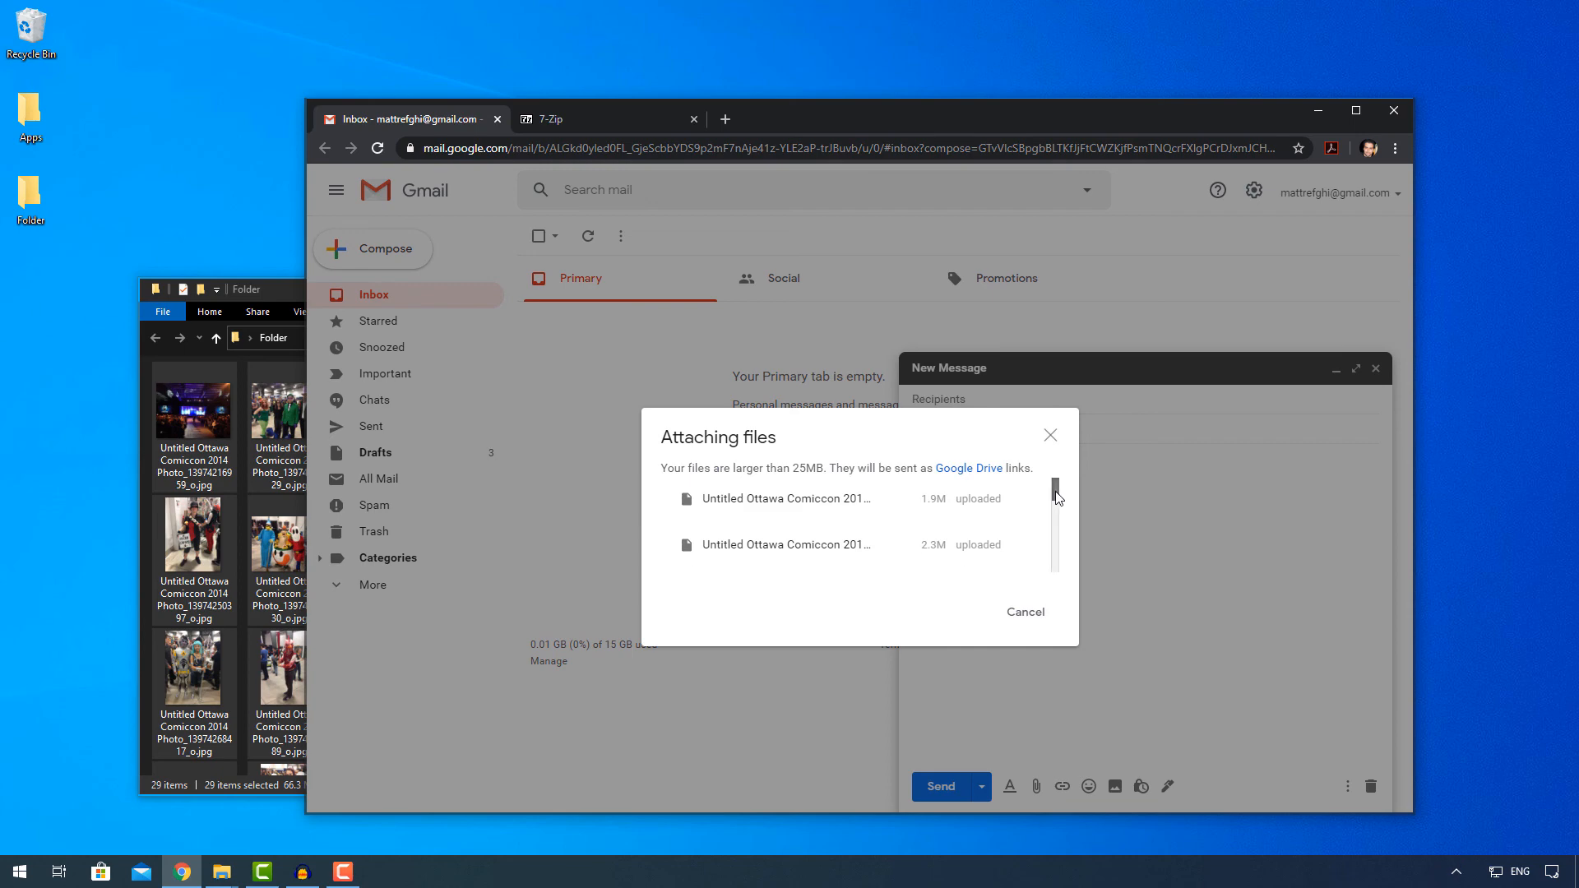
scroll("down", 3)
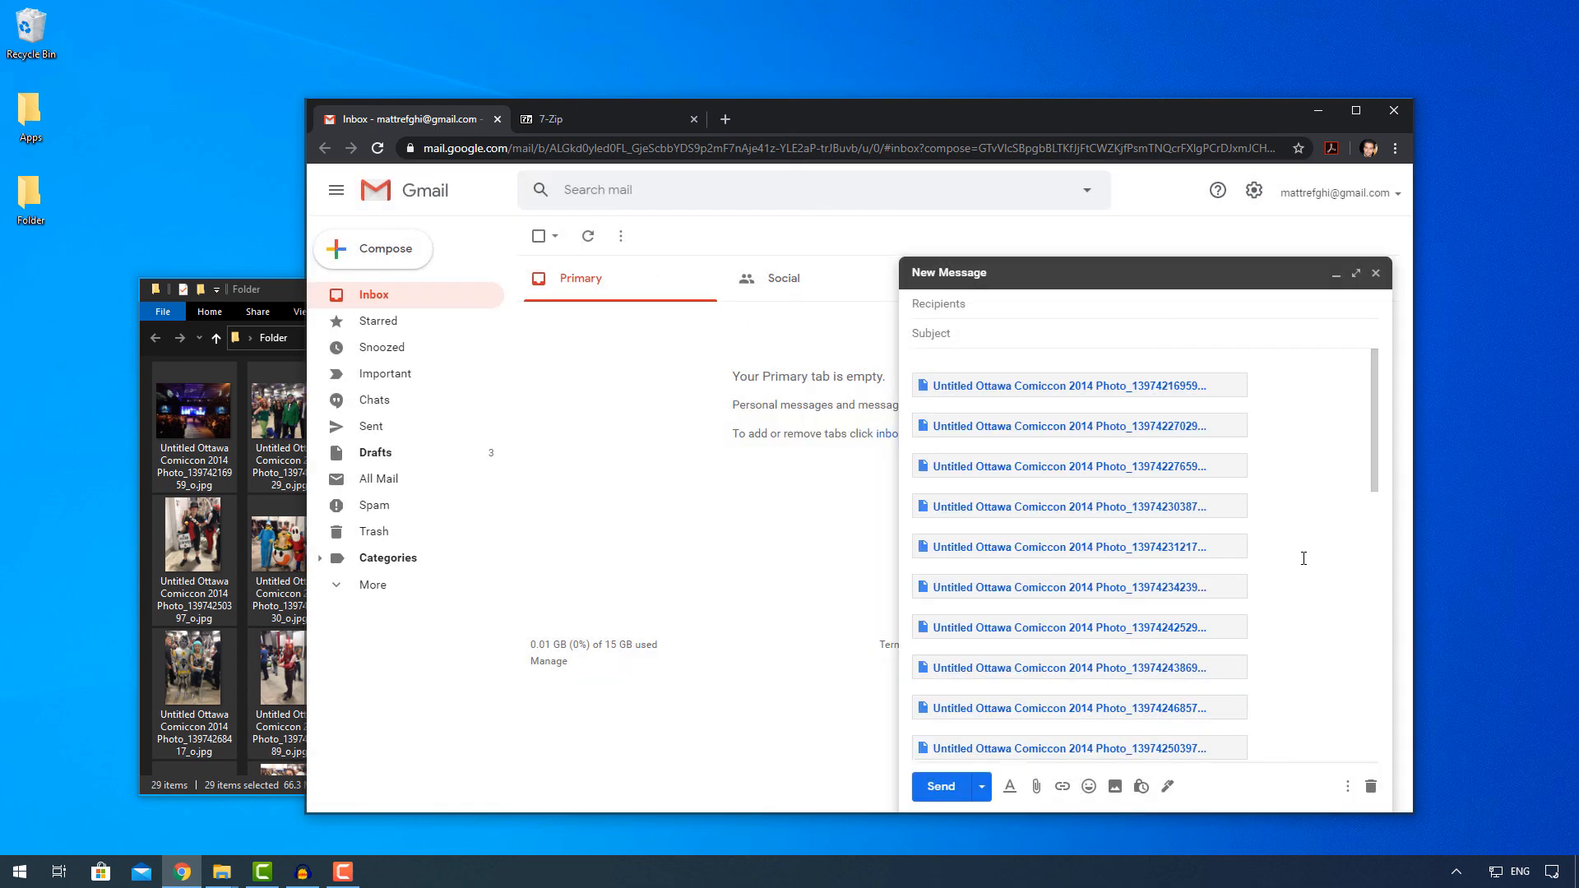
Open one Comiccon photo's Google Drive link in a new tab.
scroll("down", 3)
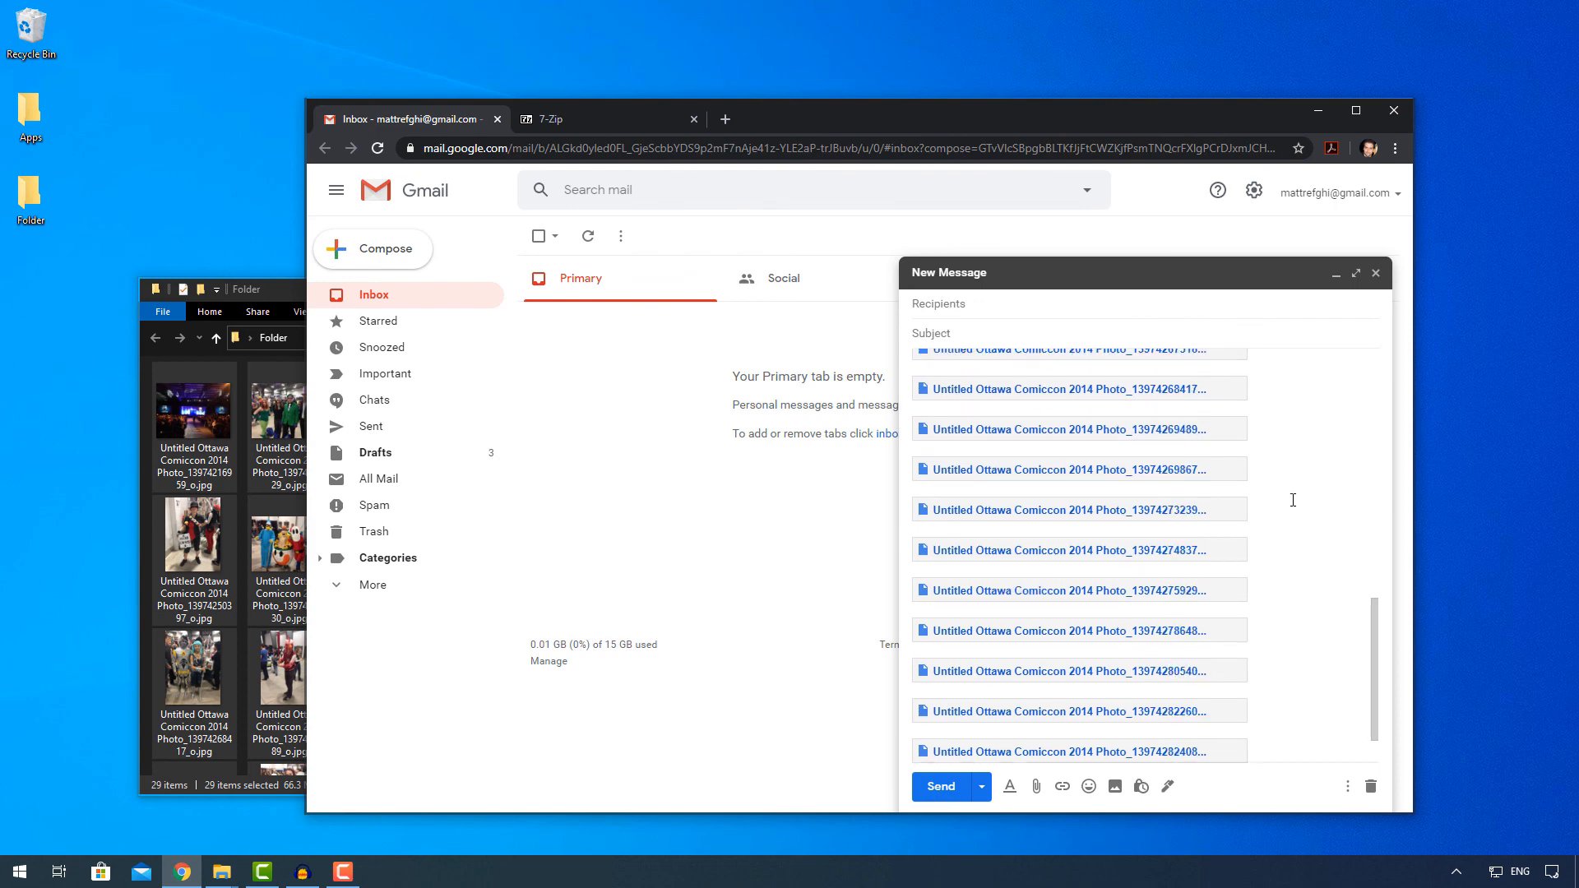
scroll("up", 3)
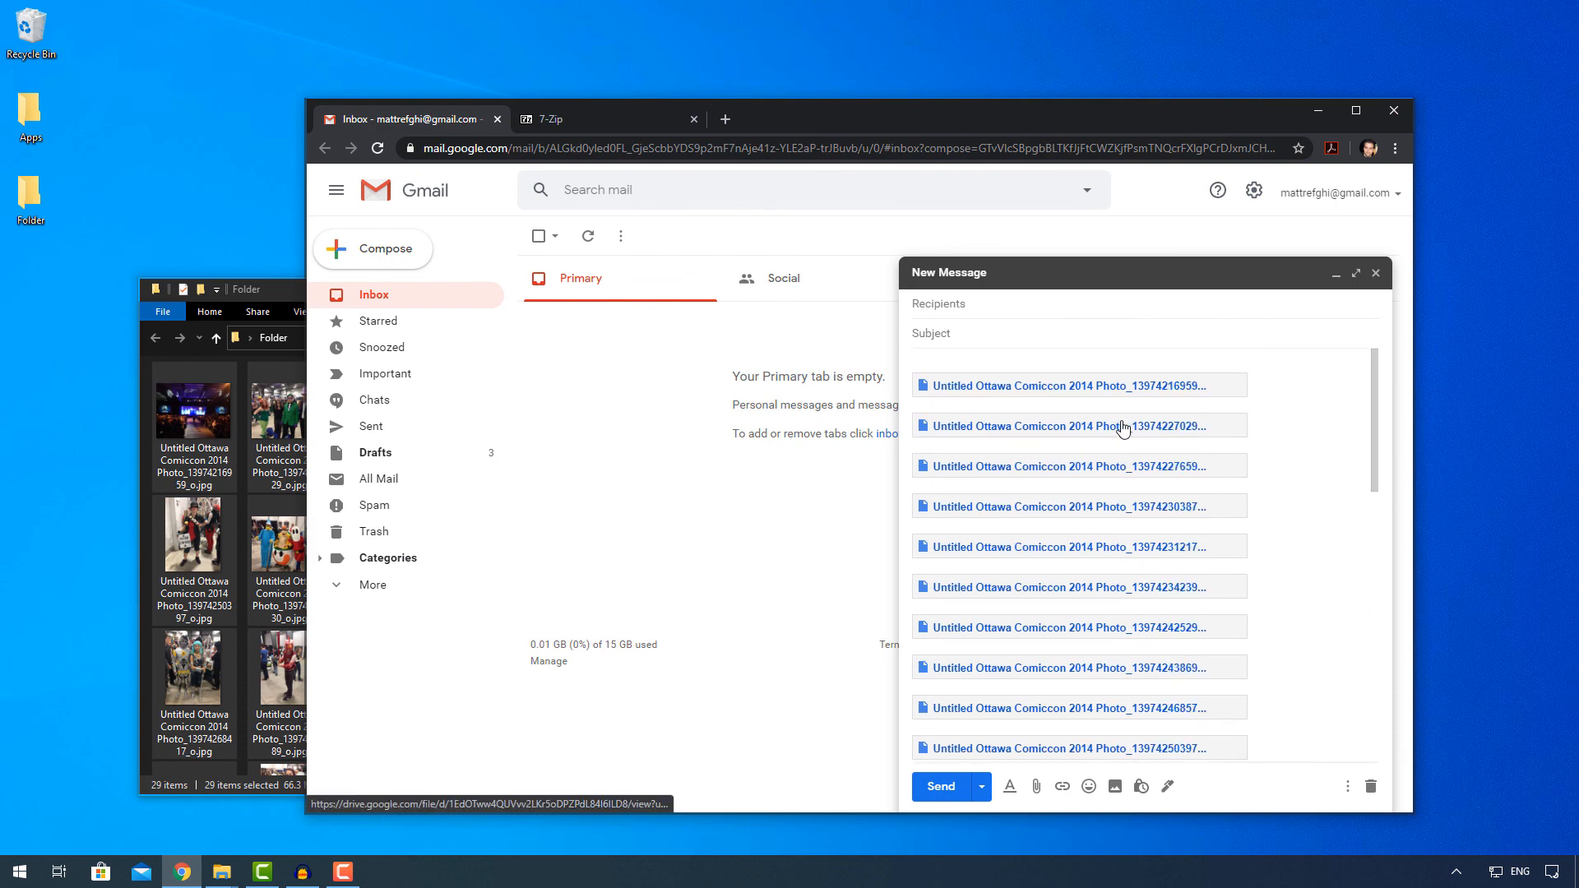
left_click(1077, 426)
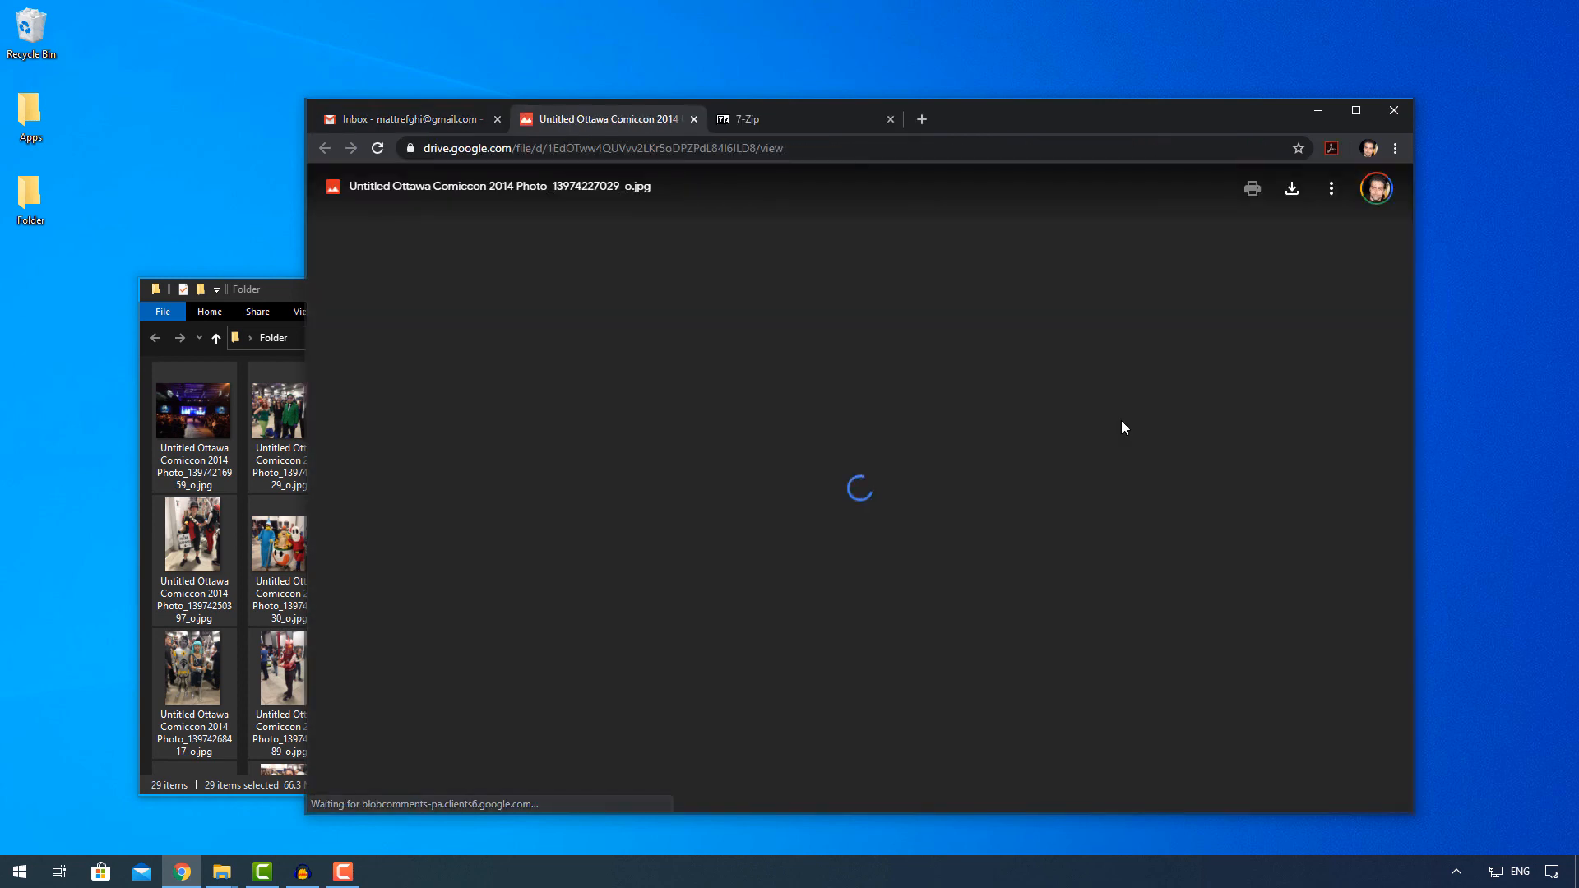